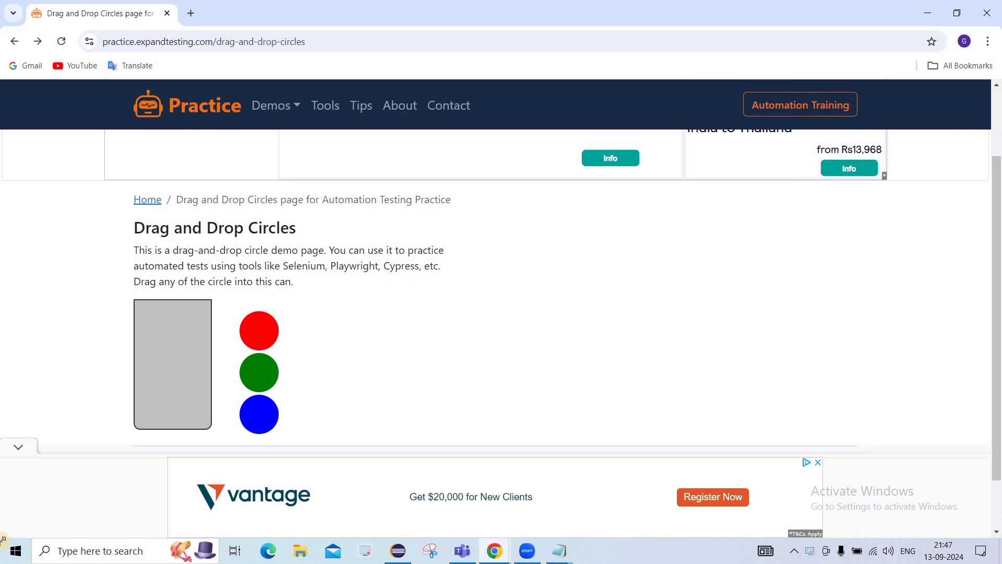
mouse_move(16, 550)
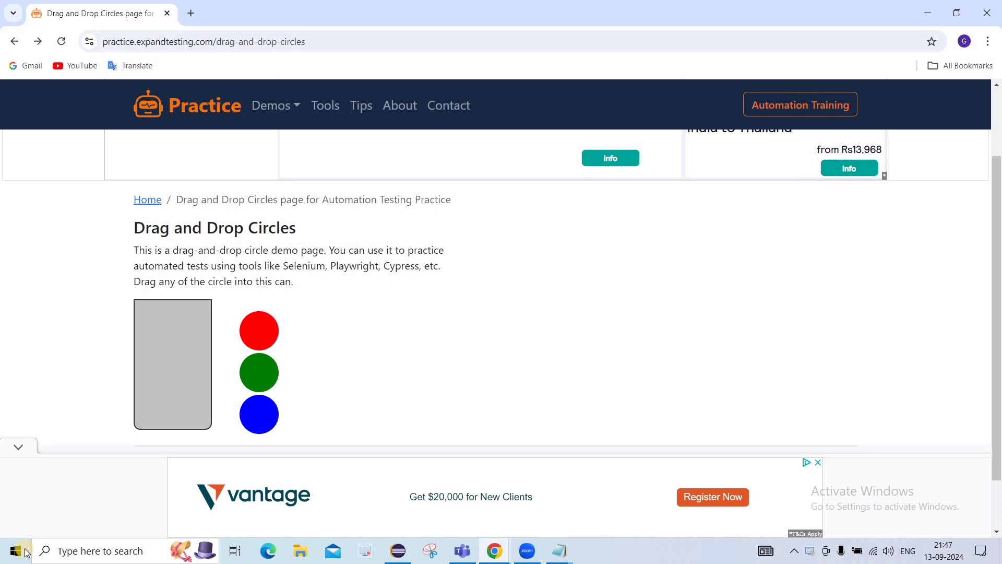
mouse_move(428, 342)
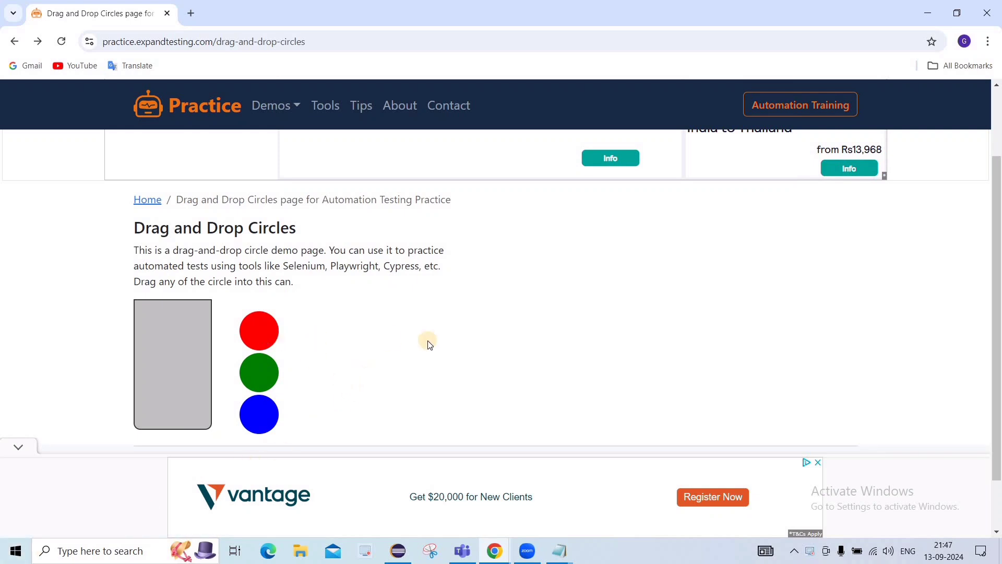
mouse_move(385, 404)
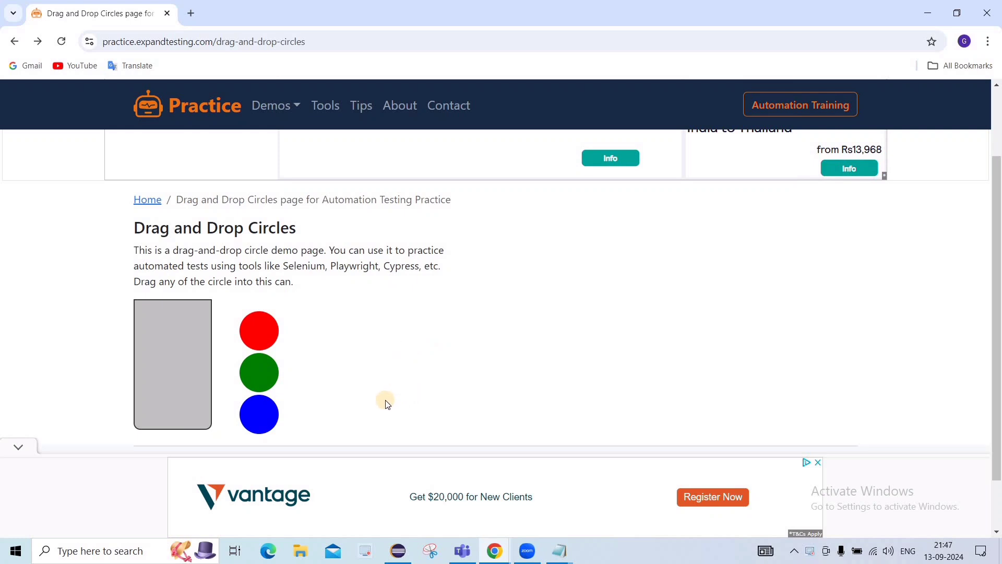
mouse_move(340, 377)
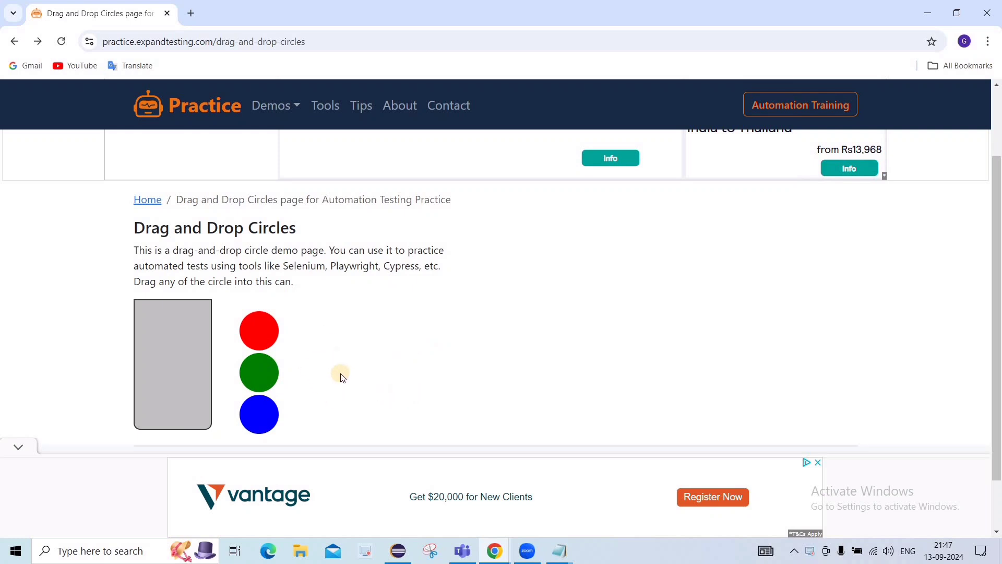
mouse_move(285, 351)
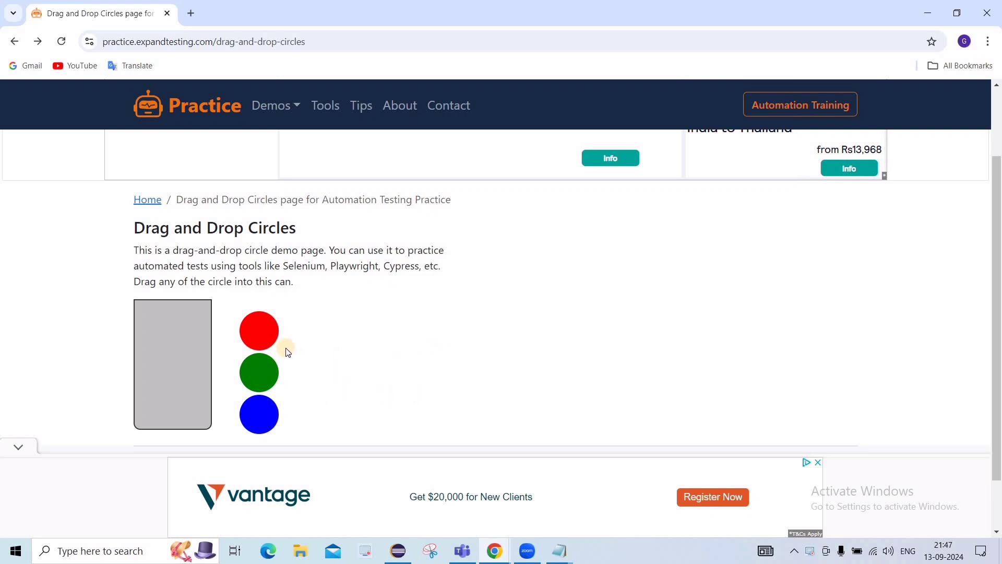
mouse_move(575, 320)
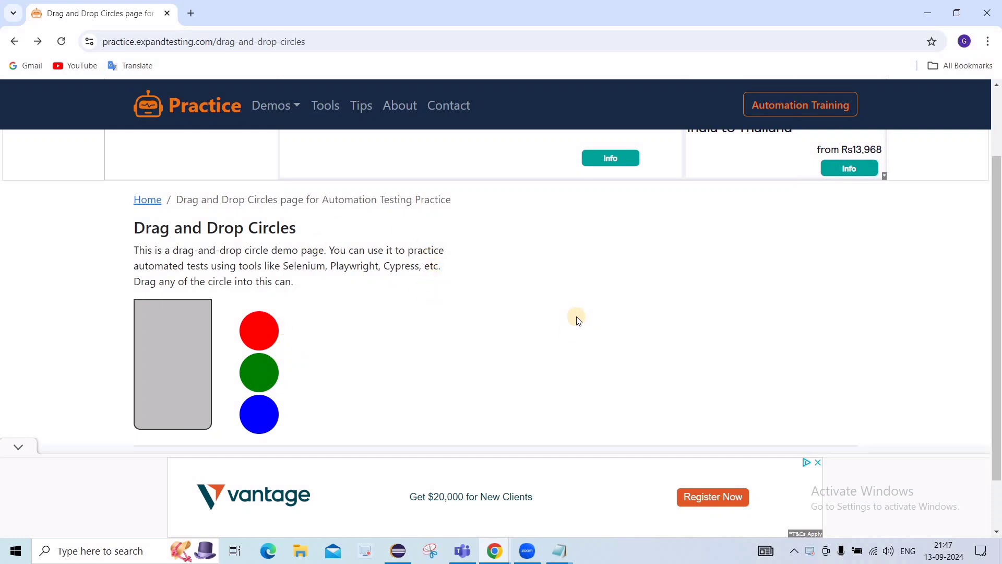
mouse_move(863, 324)
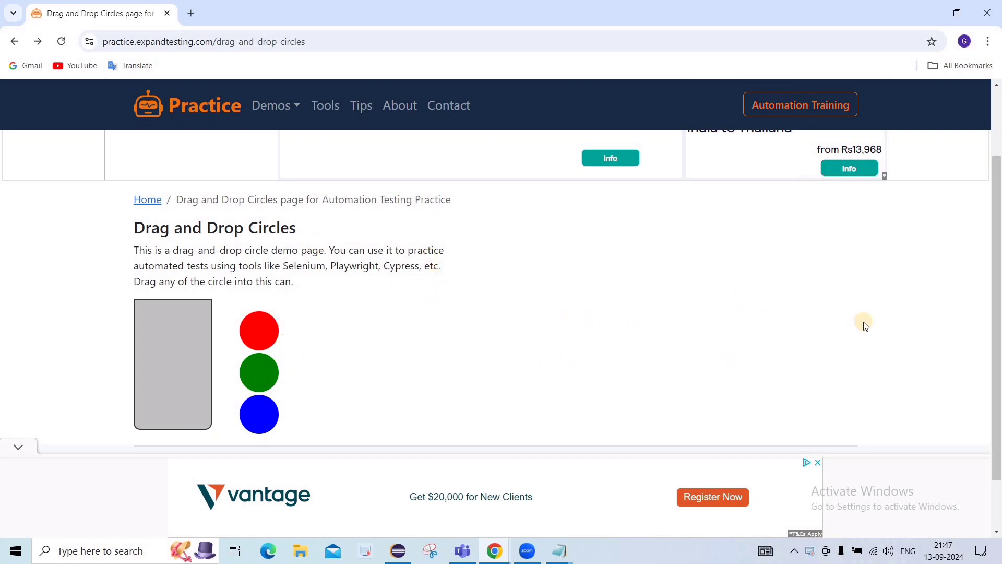
mouse_move(213, 455)
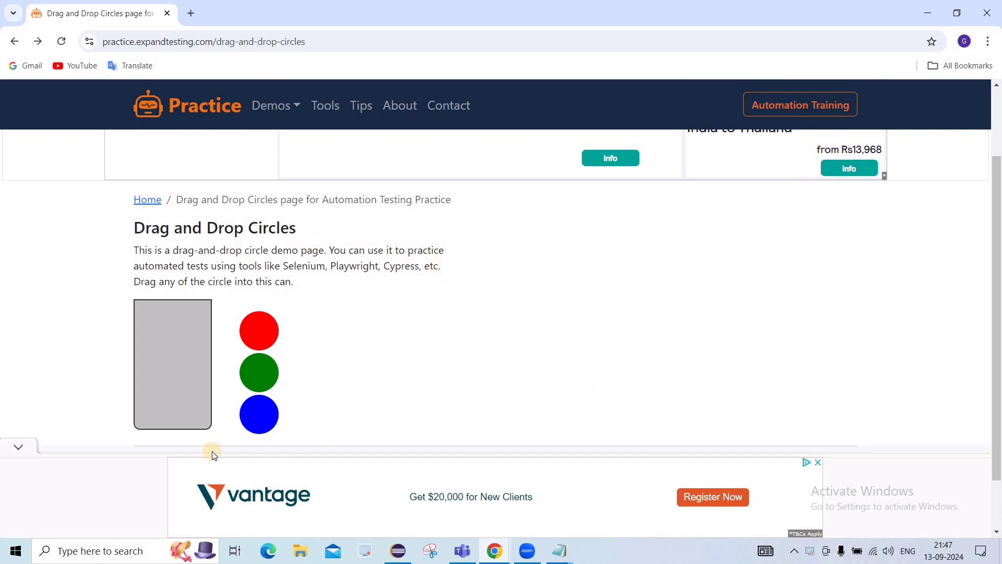
mouse_move(86, 294)
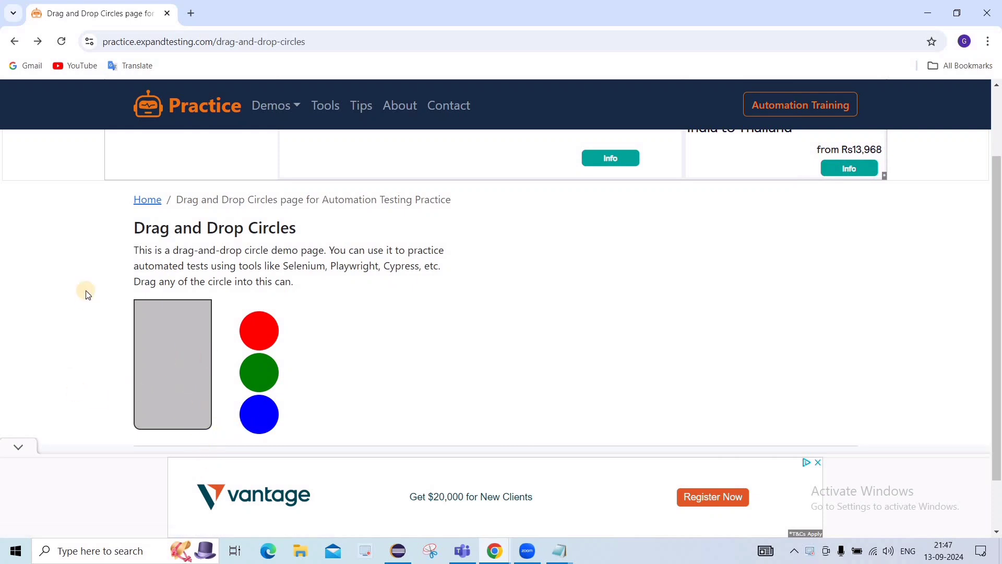
mouse_move(186, 358)
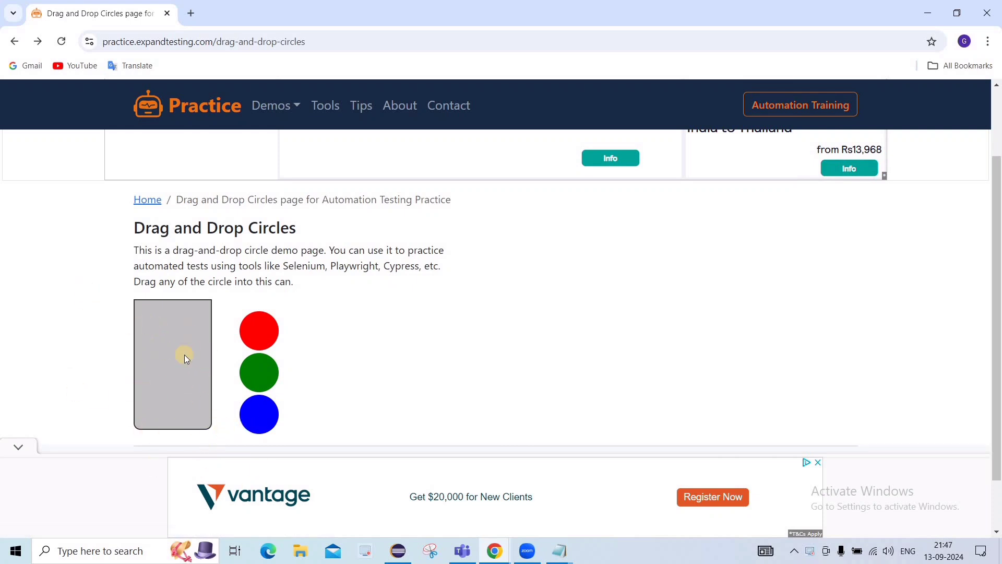
mouse_move(256, 311)
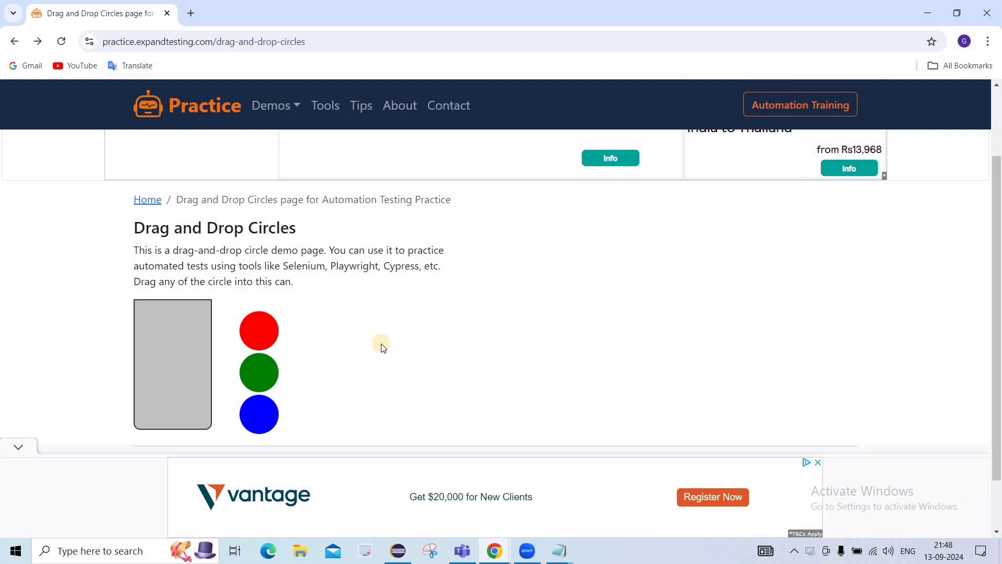
mouse_move(644, 174)
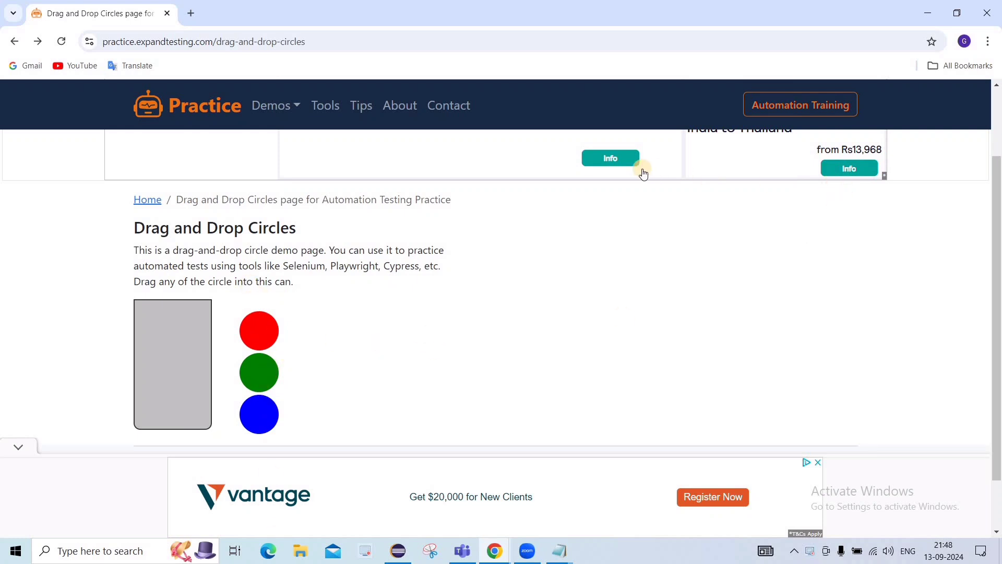
mouse_move(610, 158)
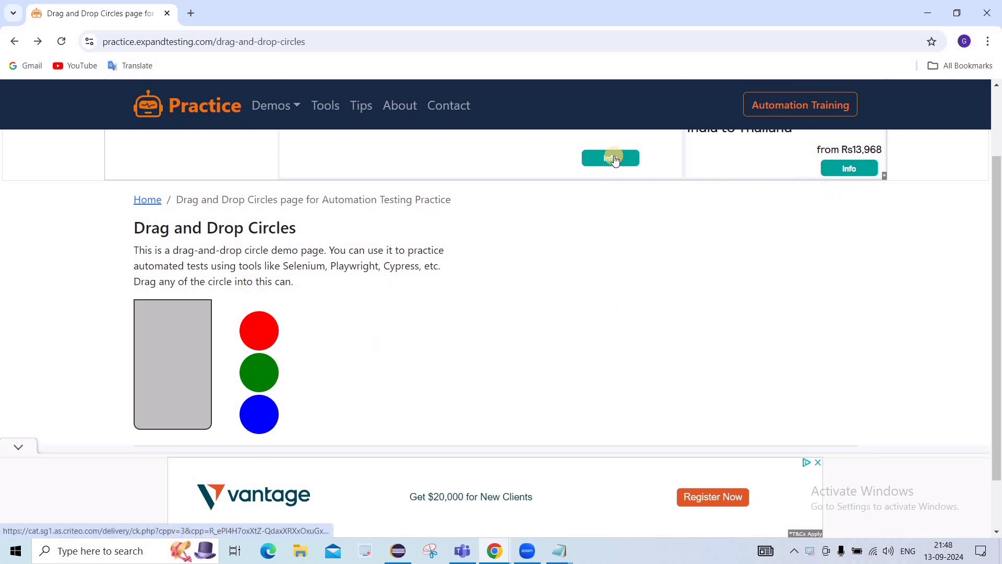
mouse_move(454, 217)
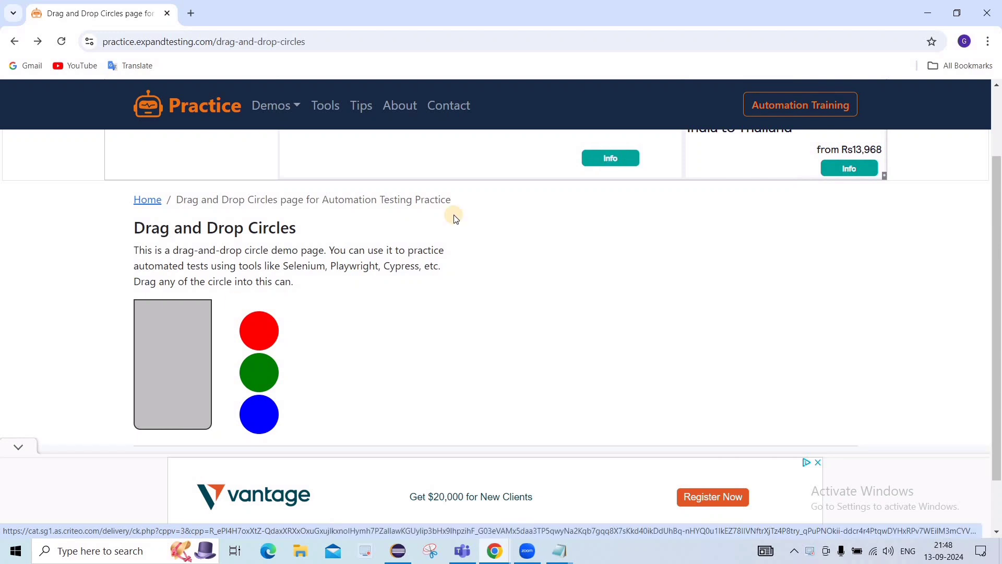
mouse_move(529, 180)
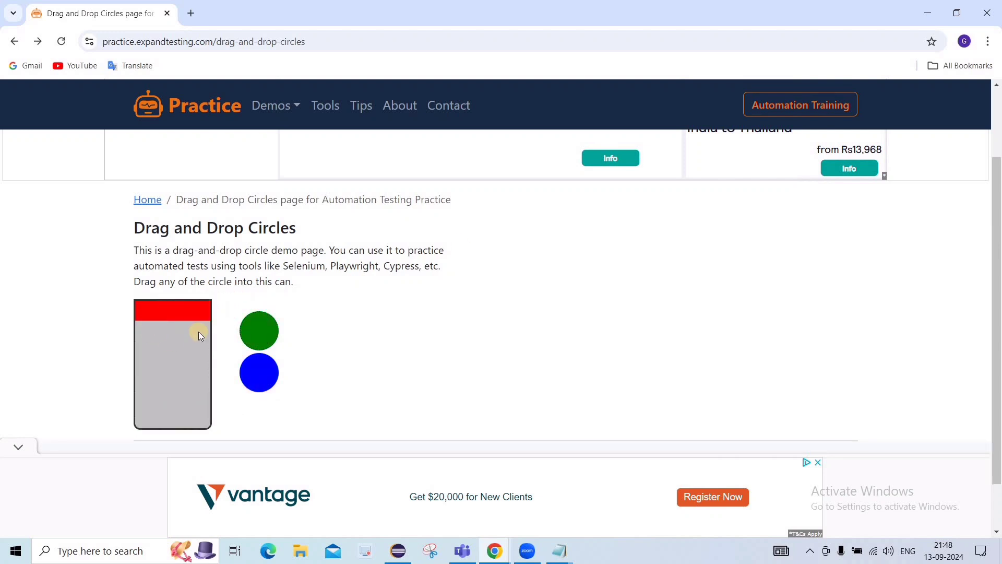
mouse_move(609, 158)
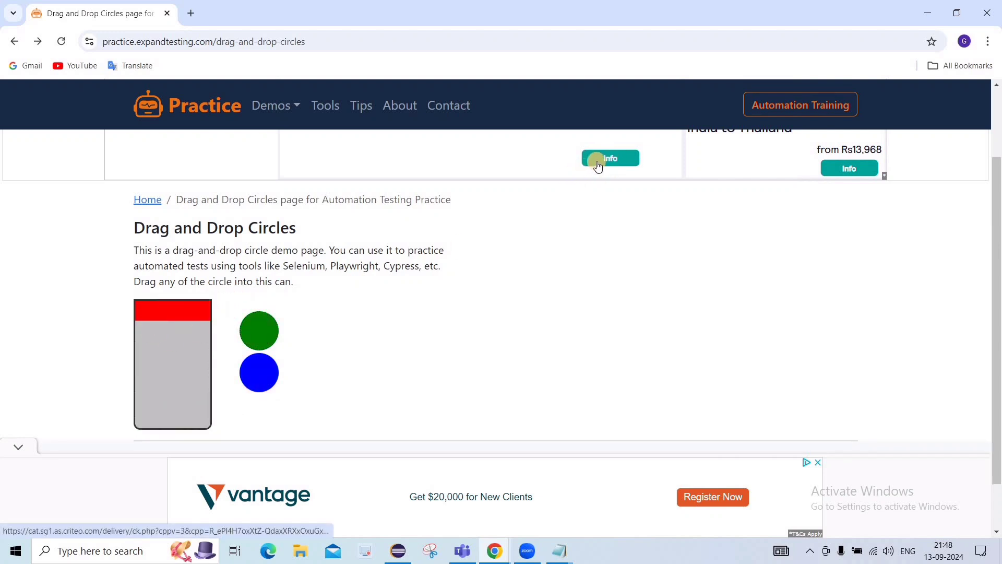
mouse_move(872, 233)
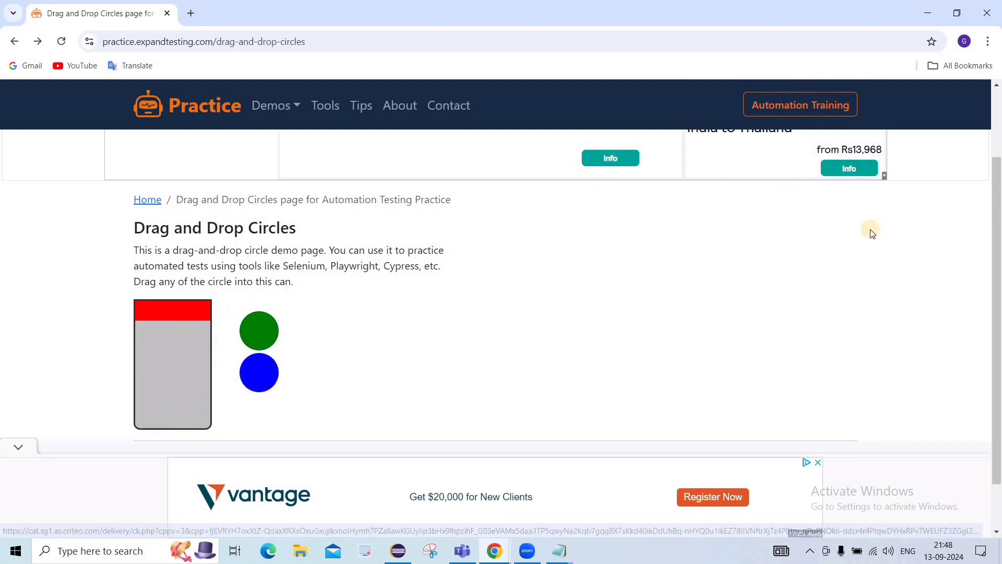
mouse_move(792, 337)
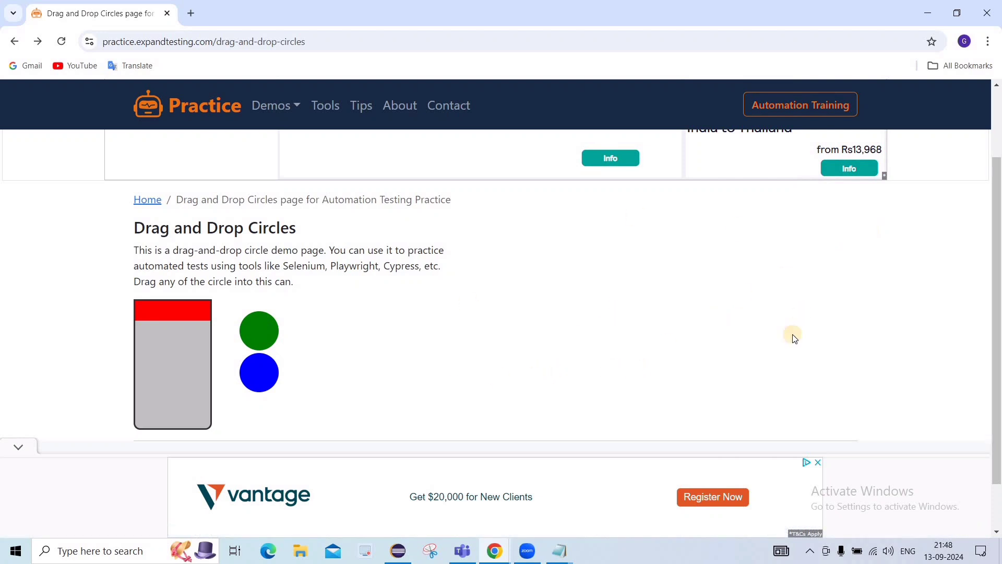
mouse_move(208, 292)
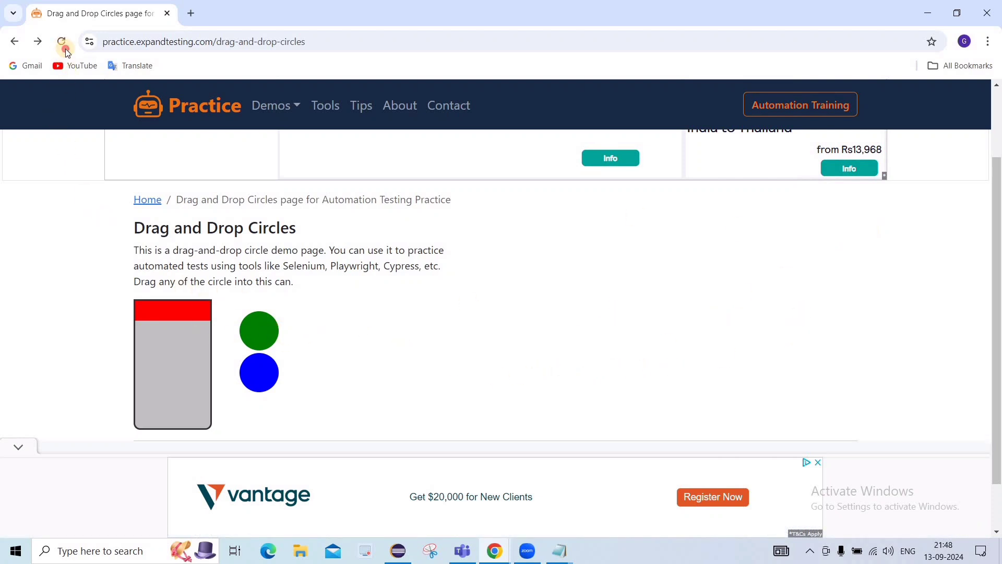
Reload the drag-and-drop circles page so the red circle is back outside the can
left_click(62, 42)
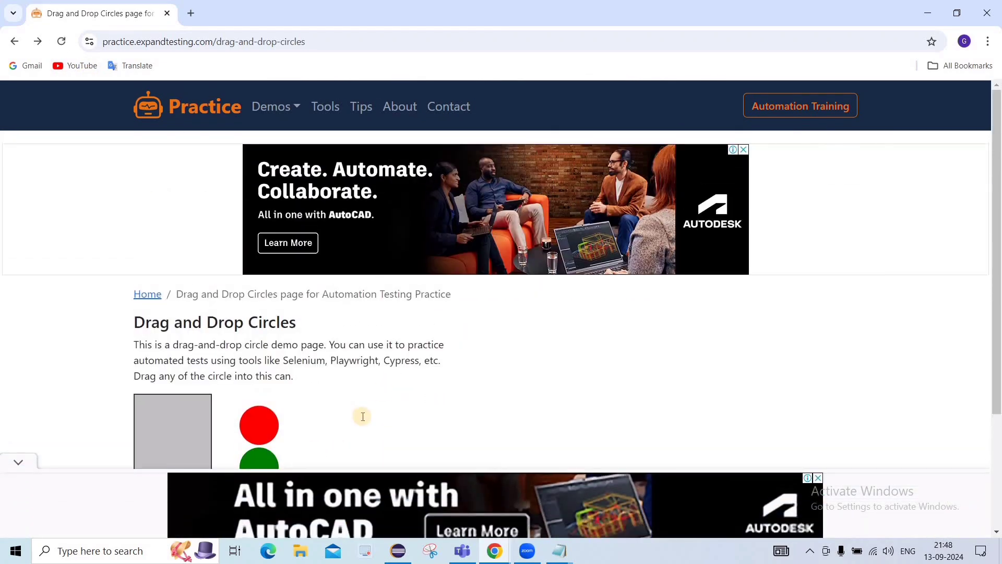
Create class DragnDrop in package stepcampus with public static void main ticked
right_click(64, 160)
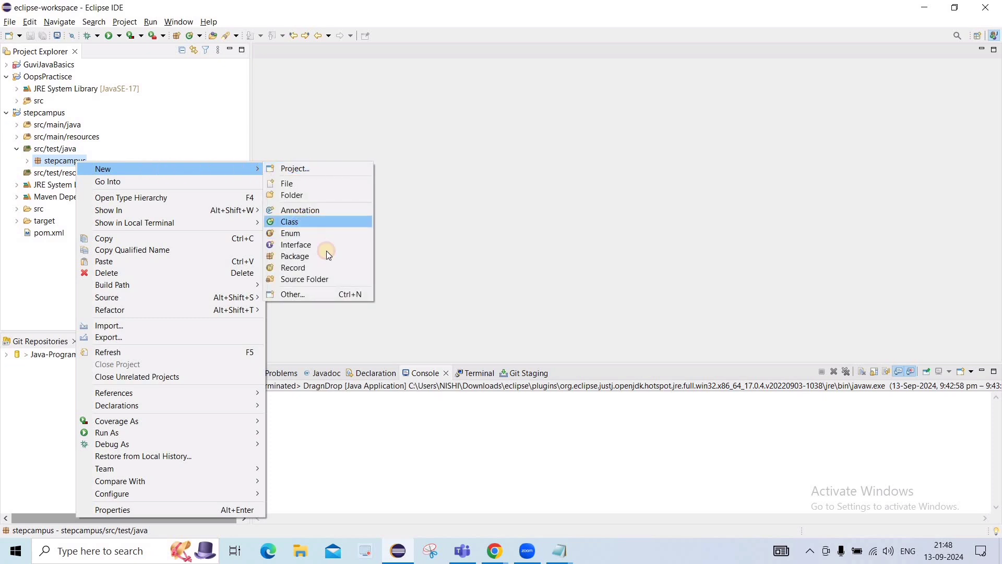
left_click(289, 221)
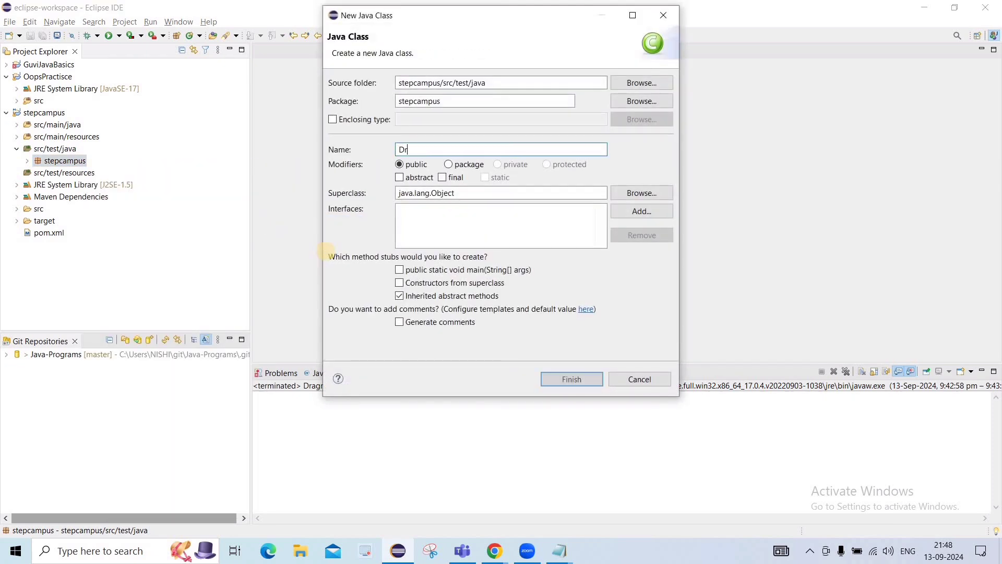
type("agnDro")
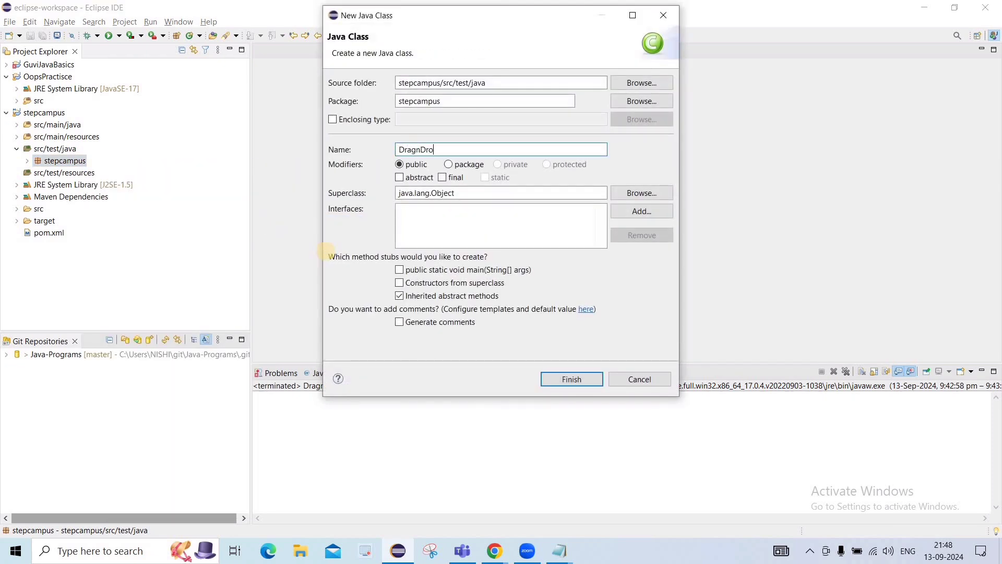
left_click(398, 269)
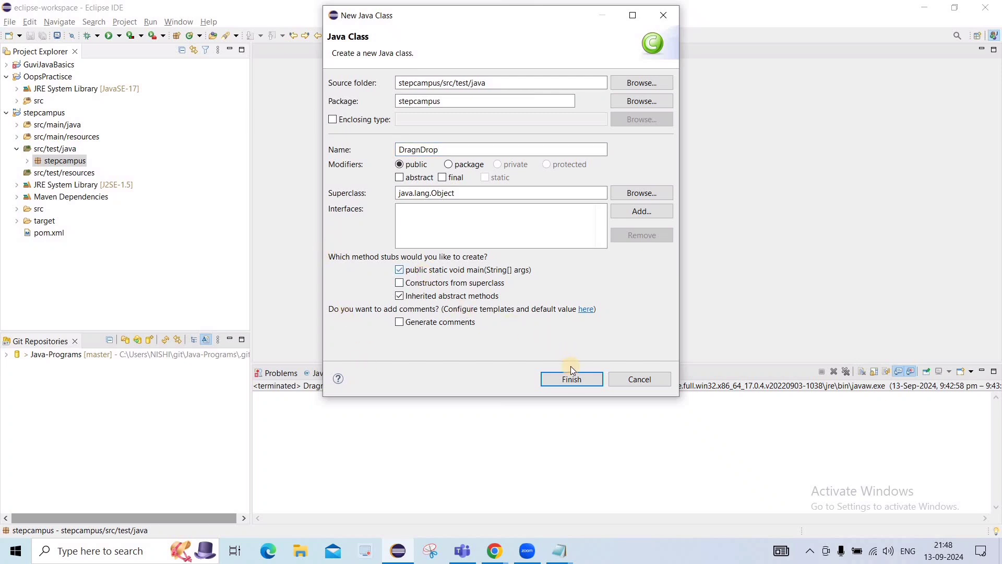
left_click(571, 379)
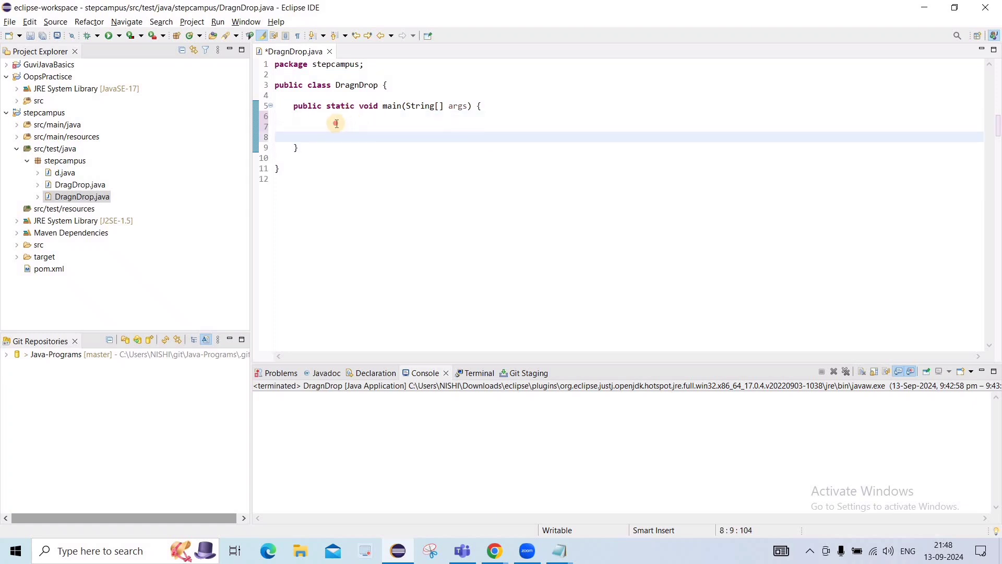
Declare WebDriver driver = new ChromeDriver(); and import WebDriver and ChromeDriver
type("We")
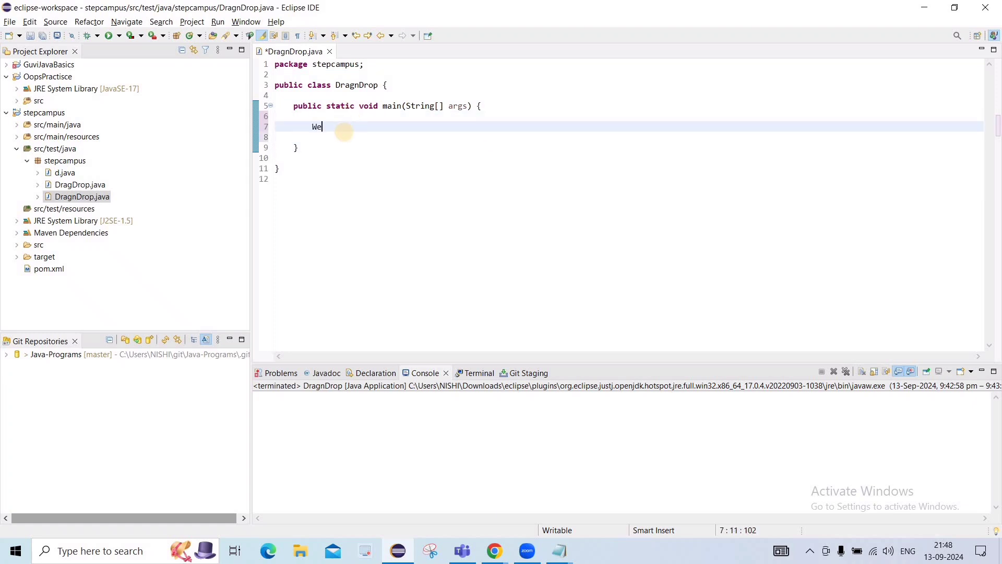
type("bDriver")
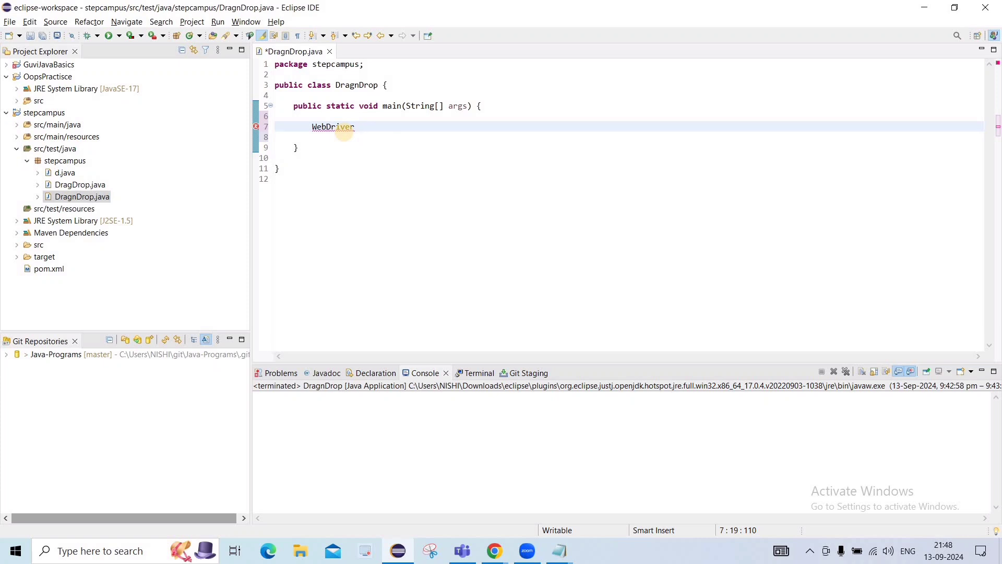
type("d")
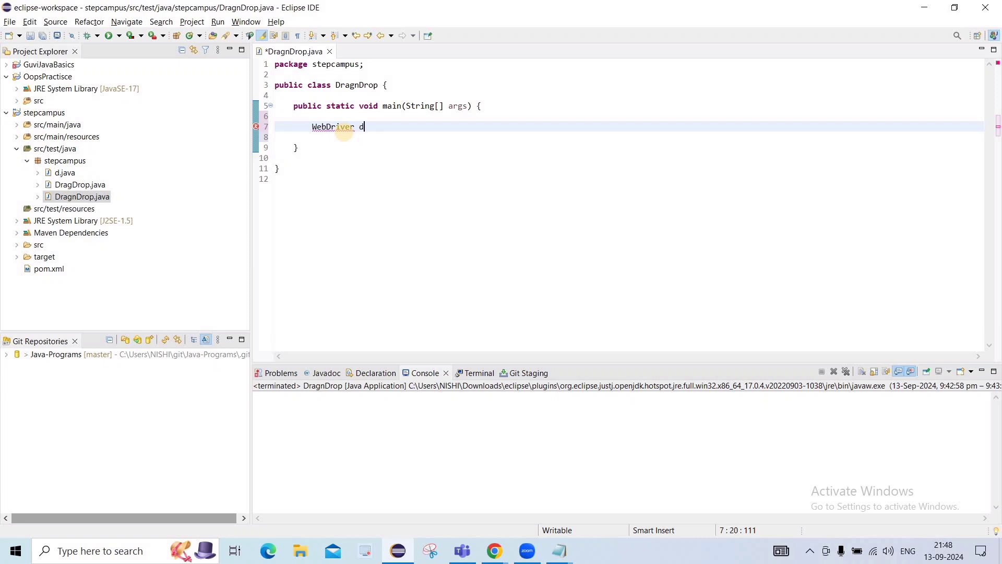
type("river = ne")
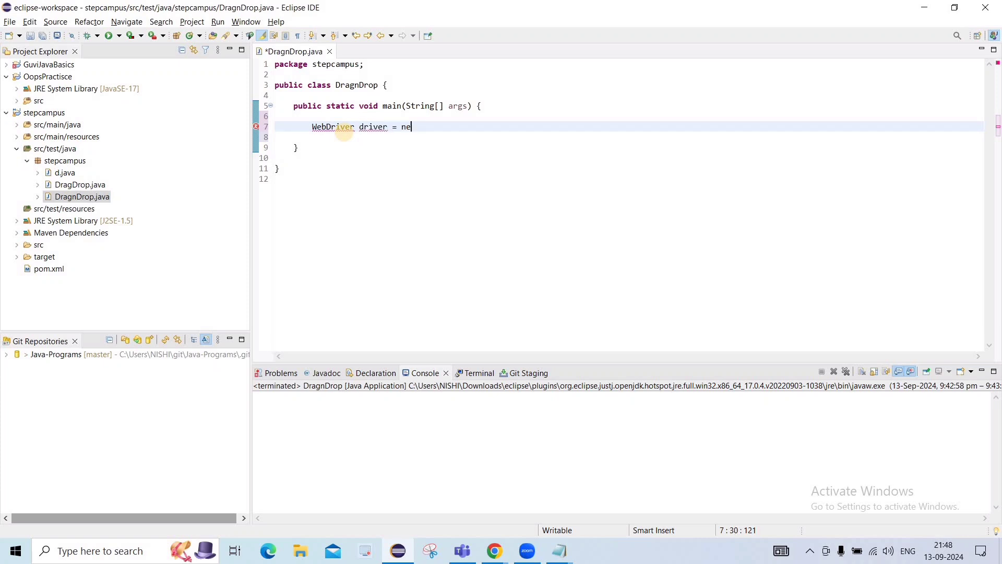
type("w ChromeDri")
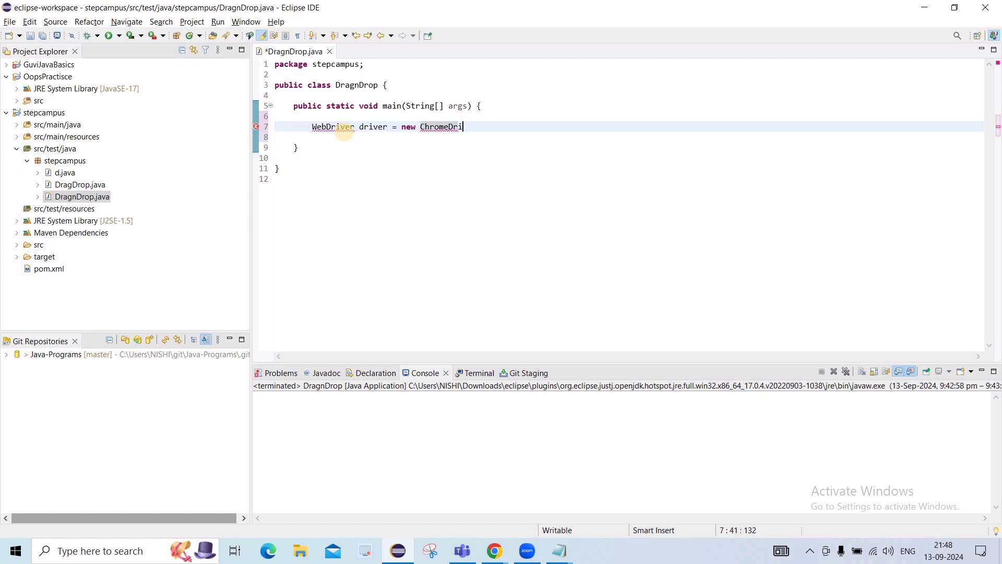
type("ver();")
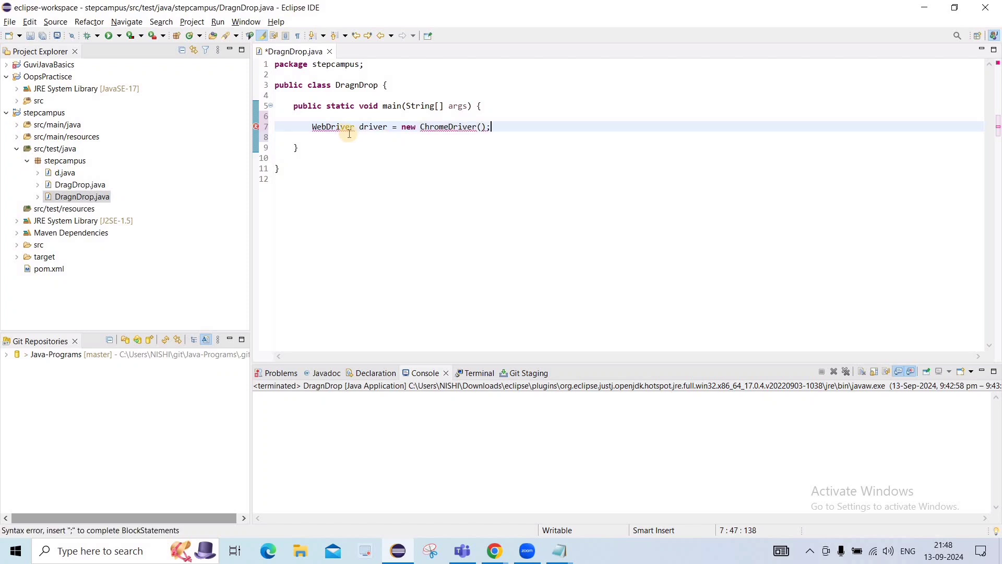
key("Return")
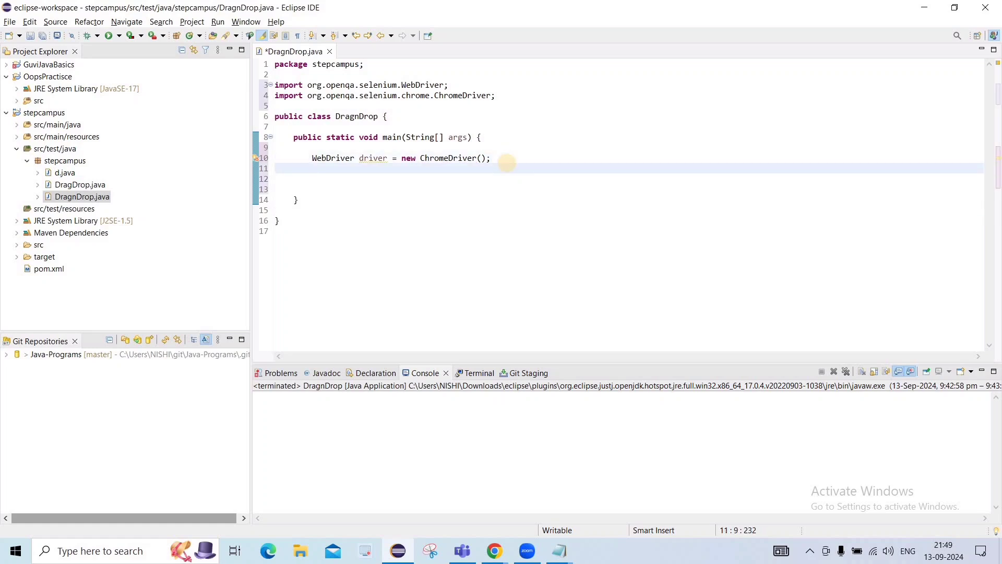
Add driver.manage().timeouts().implicitlyWait(Duration.ofSeconds(5)) below the driver declaration
left_click(313, 168)
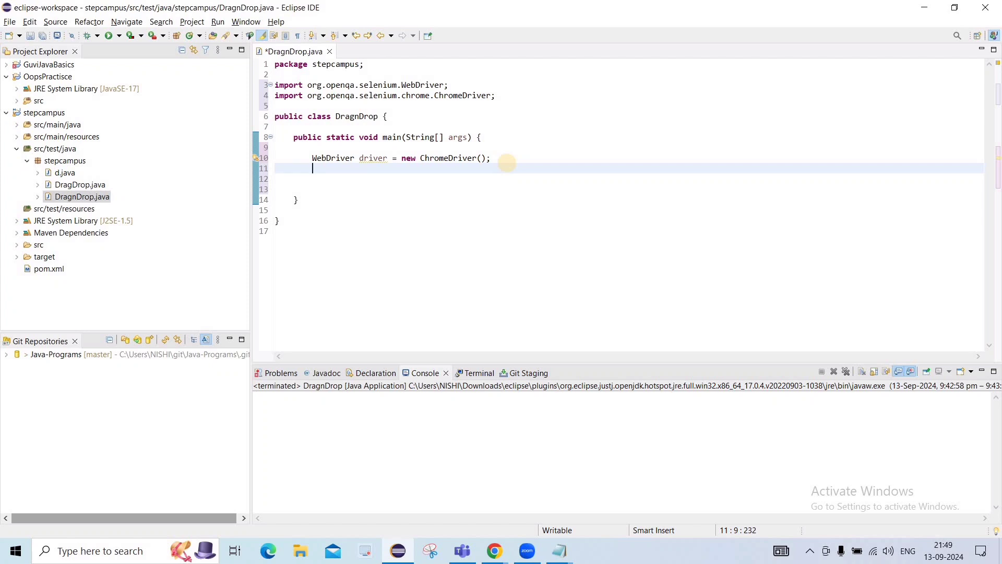
type("driver")
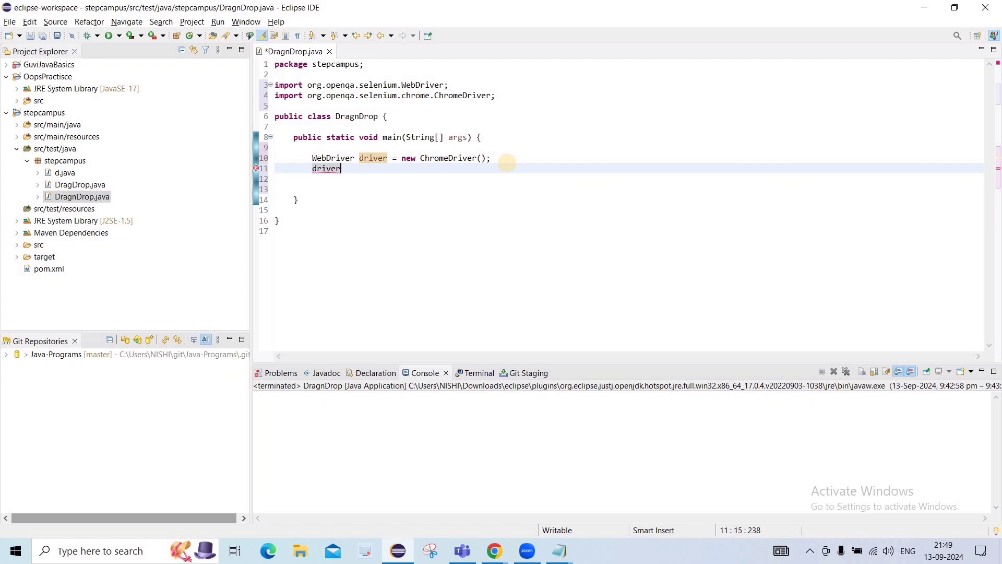
type(".mana")
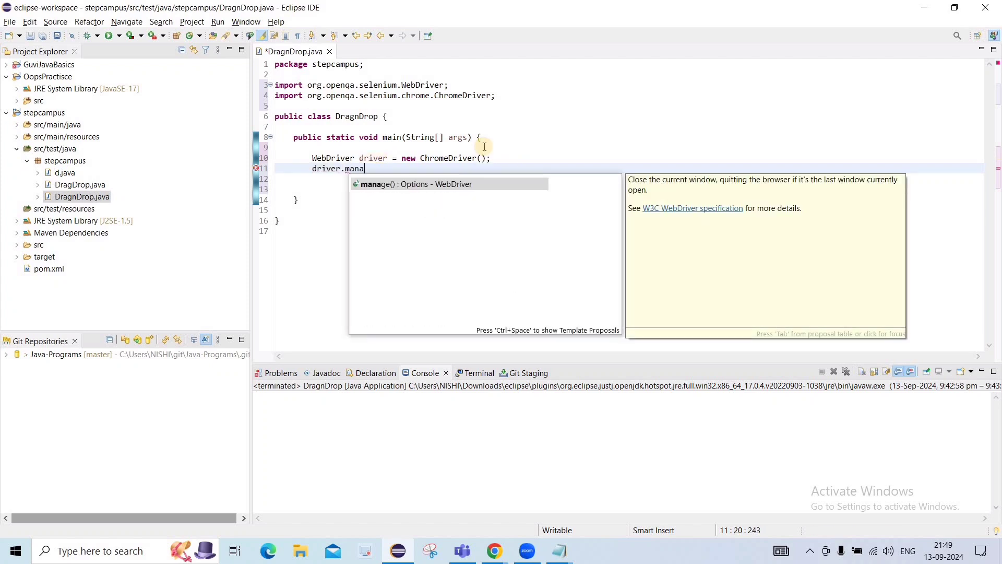
left_click(414, 184)
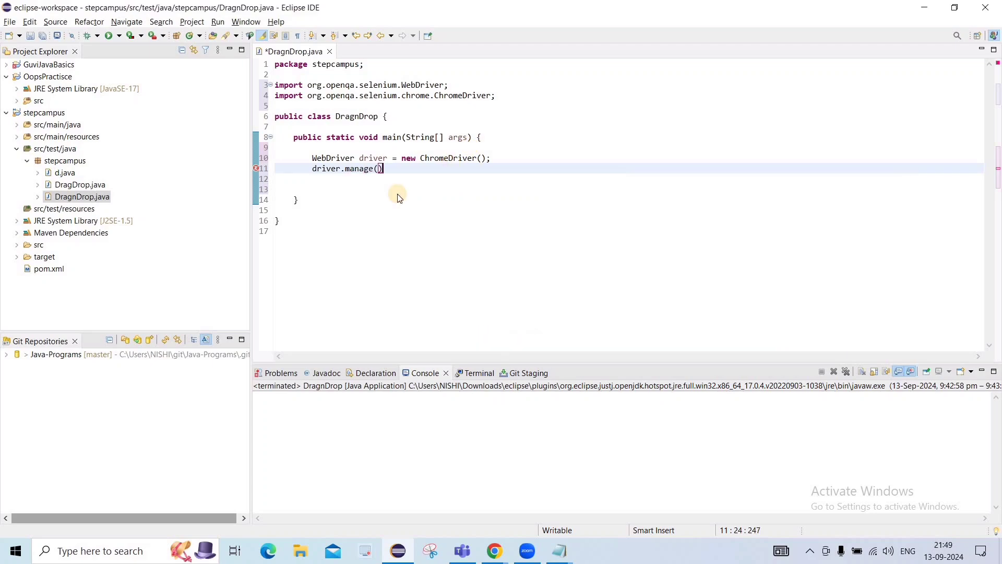
type(".timeouts()")
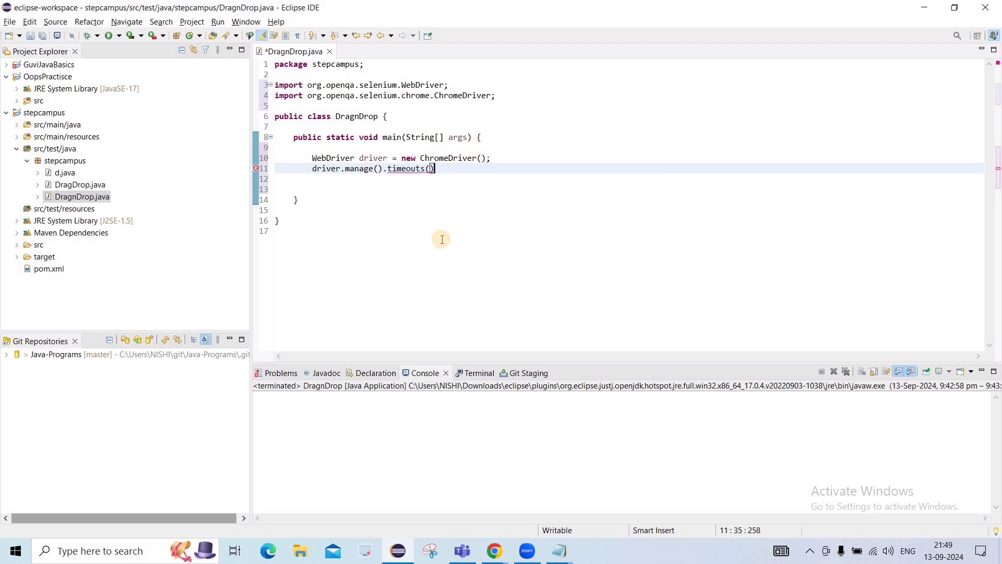
type(".implicitlyWait(D")
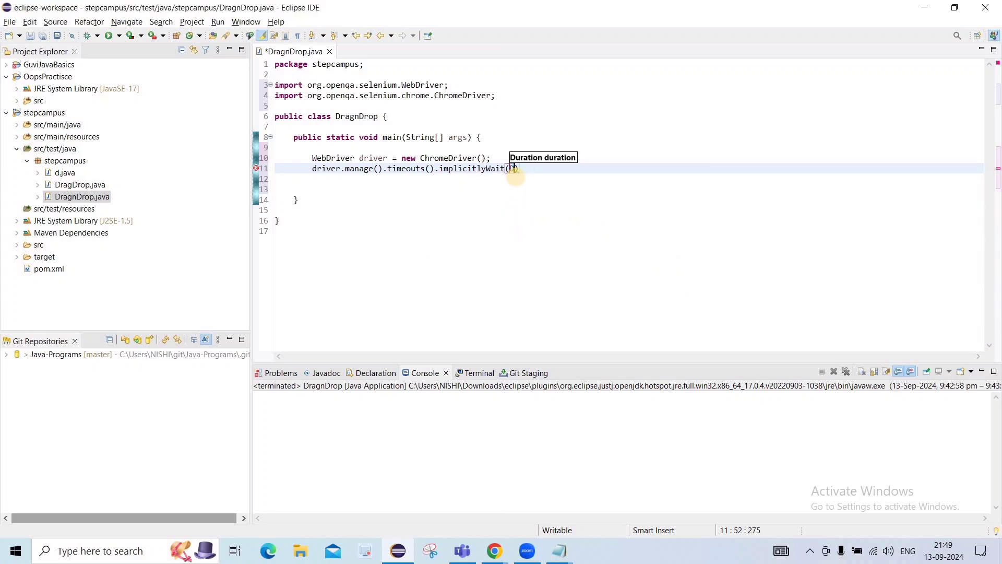
type("duration")
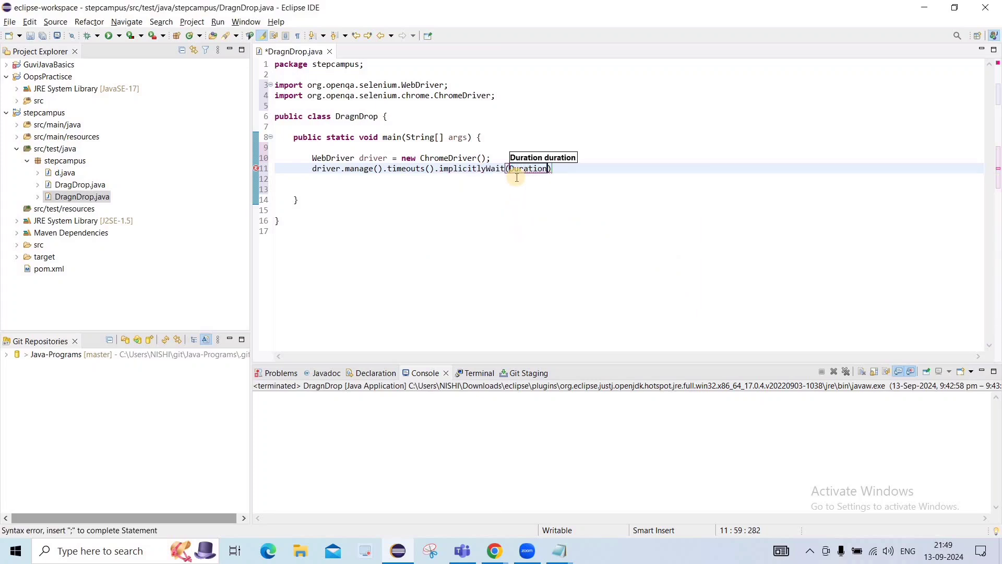
type(".ofSeconds(5")
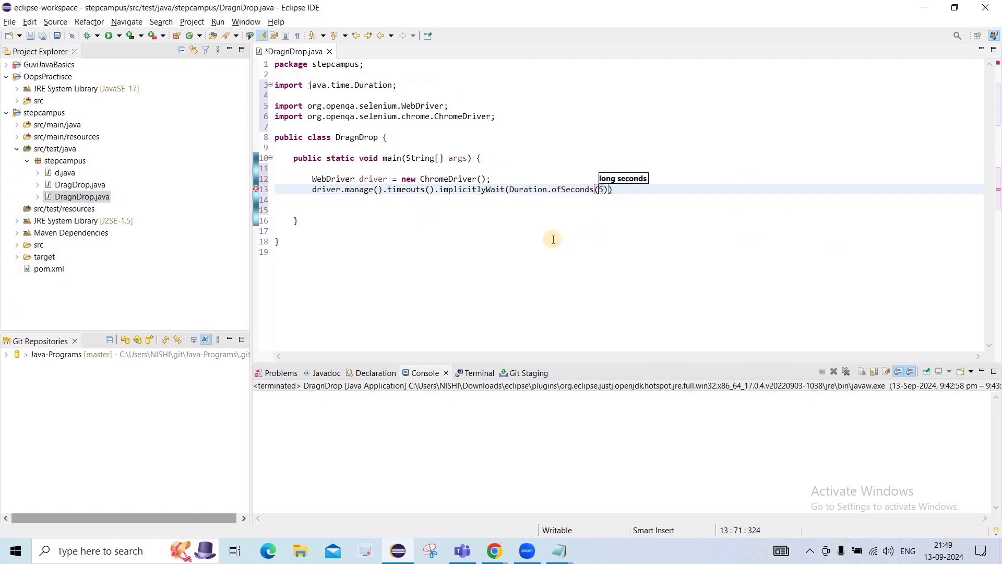
mouse_move(547, 292)
type(";")
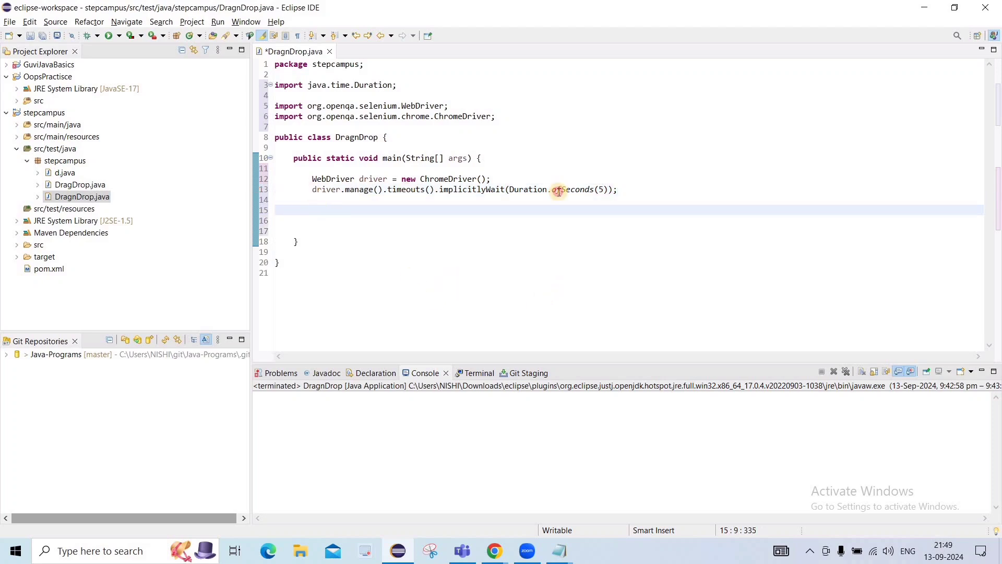
Add driver.manage().window().maximize() on the line after the implicit wait
left_click(617, 190)
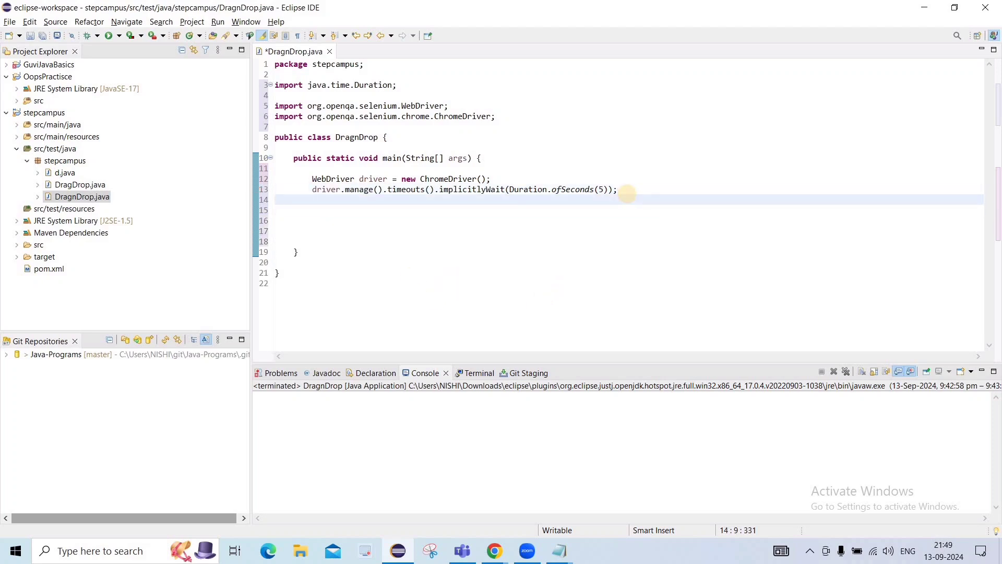
type("driver.")
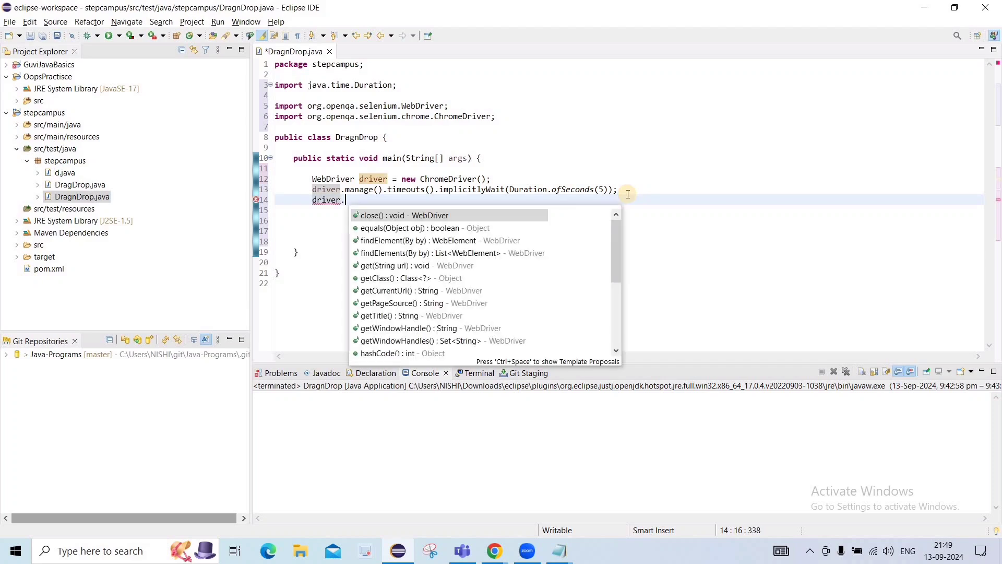
type("manage().")
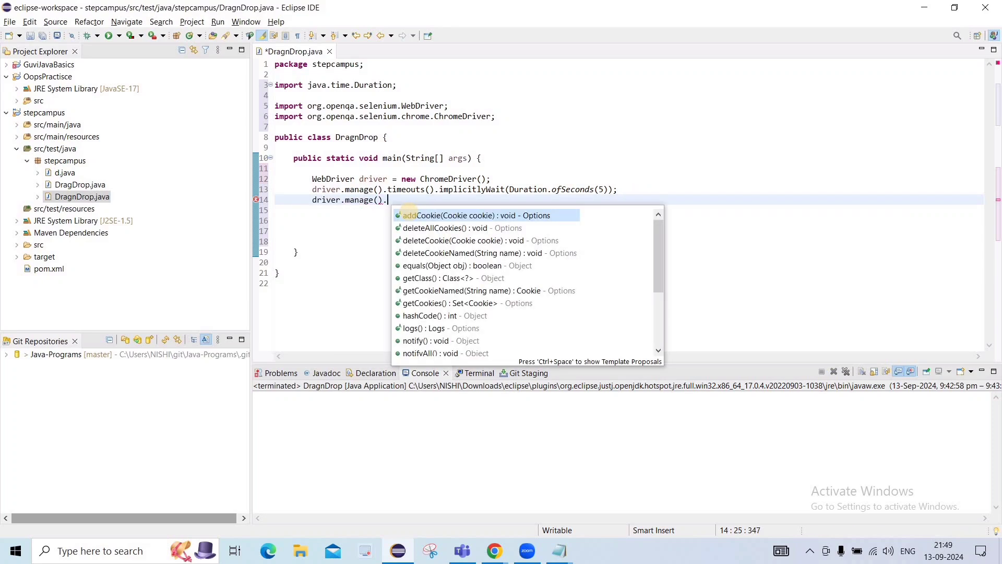
type("window(")
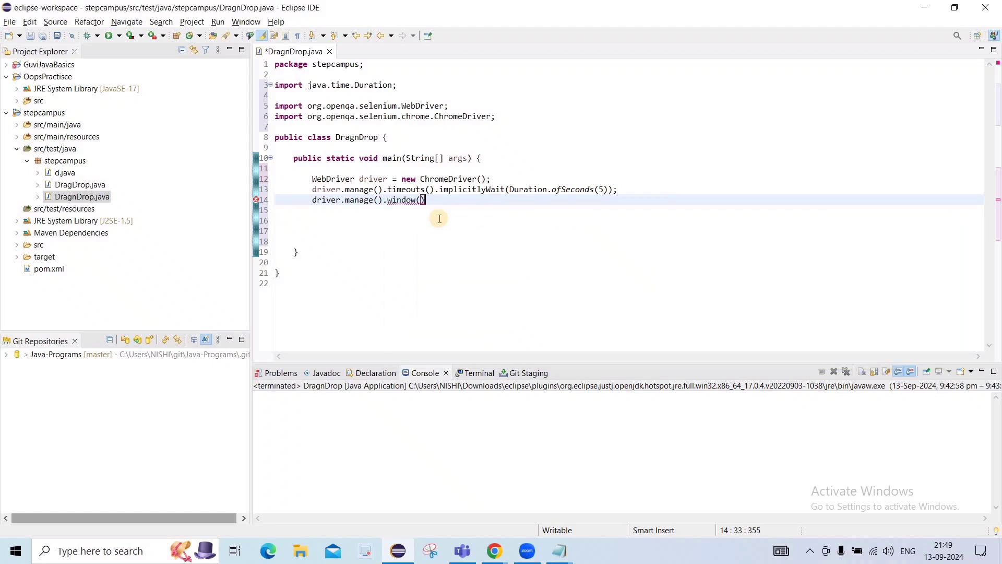
type(".maximize();")
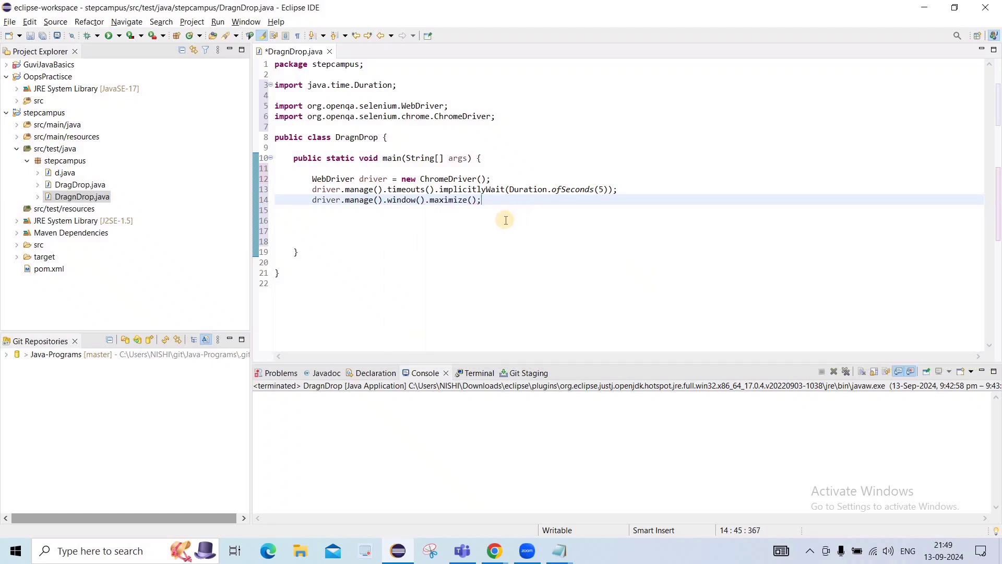
Copy the drag-and-drop circles page URL from Chrome and start a driver.get statement
left_click(494, 550)
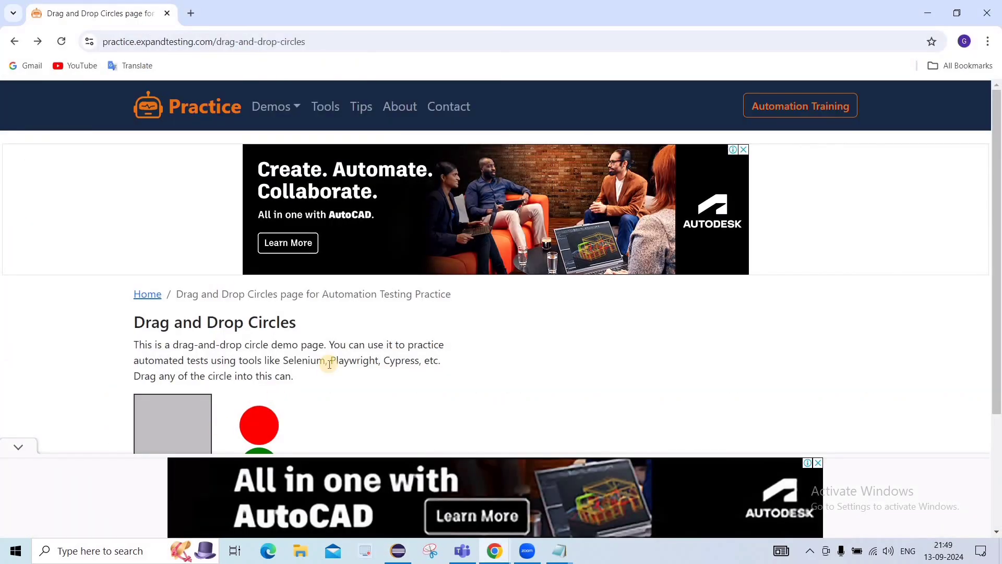
scroll("down", 3)
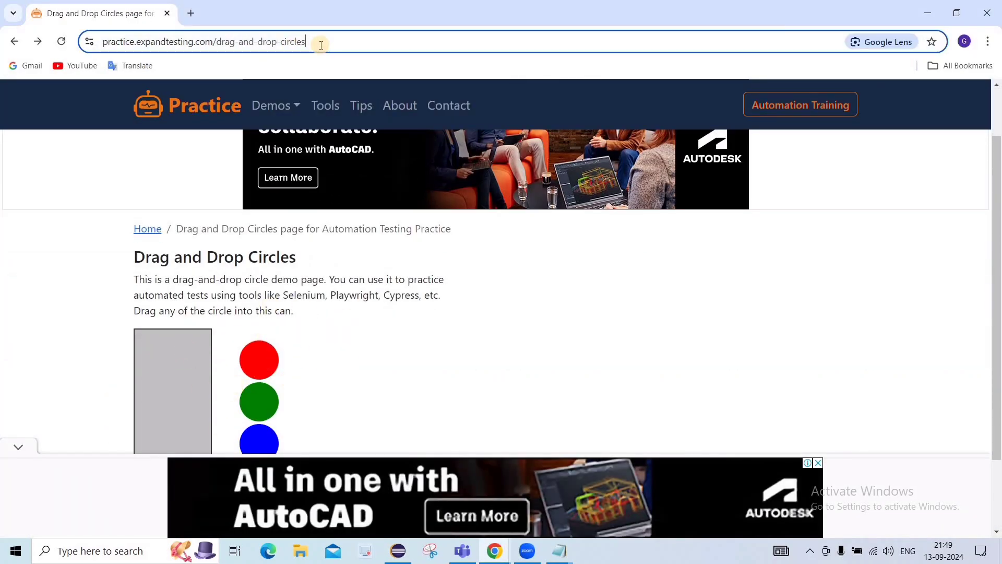
left_click(397, 550)
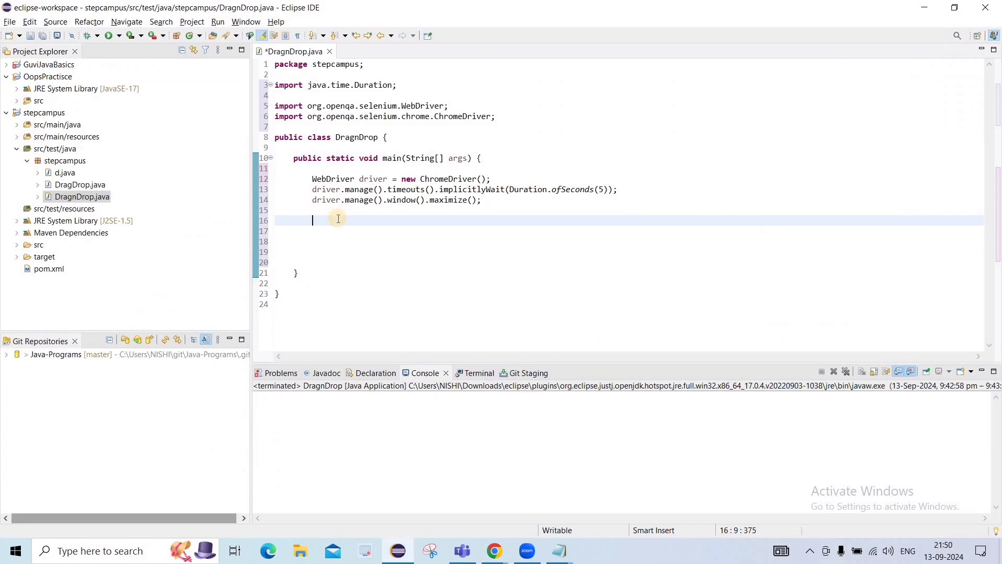
type("driver.get(\"https://practice.expandt")
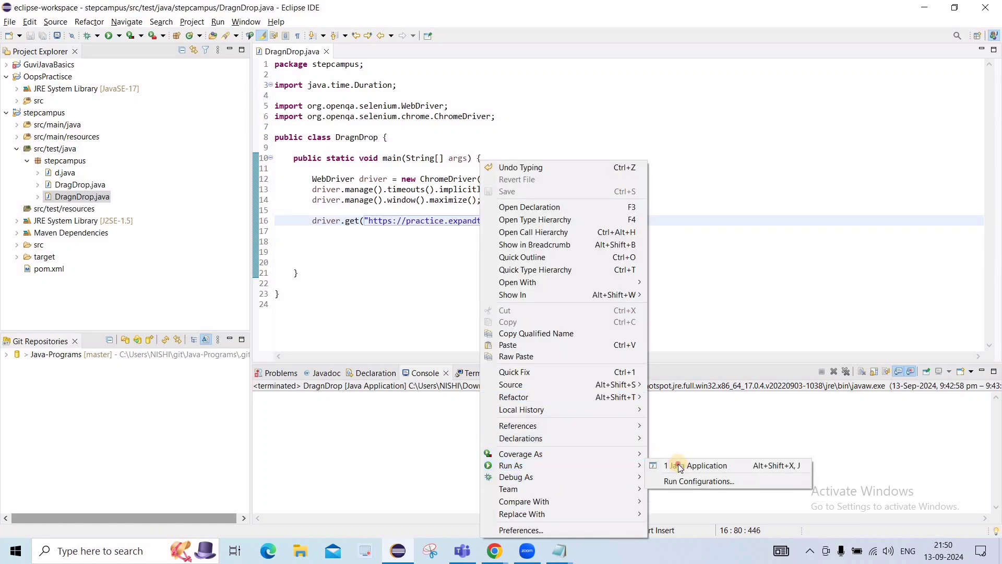
Run DragnDrop as a Java application, close the ad, reload, and open DevTools
left_click(704, 465)
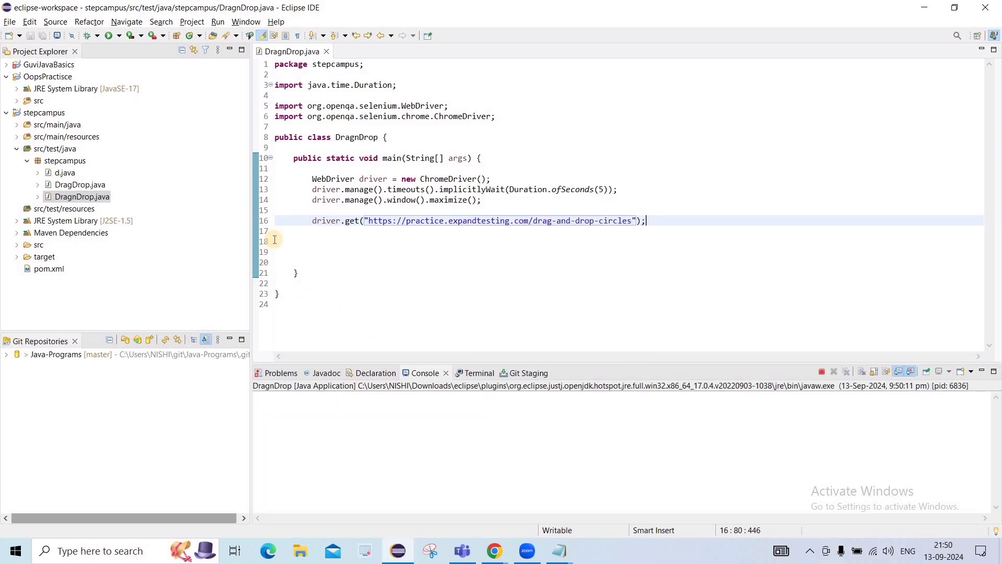
left_click(107, 35)
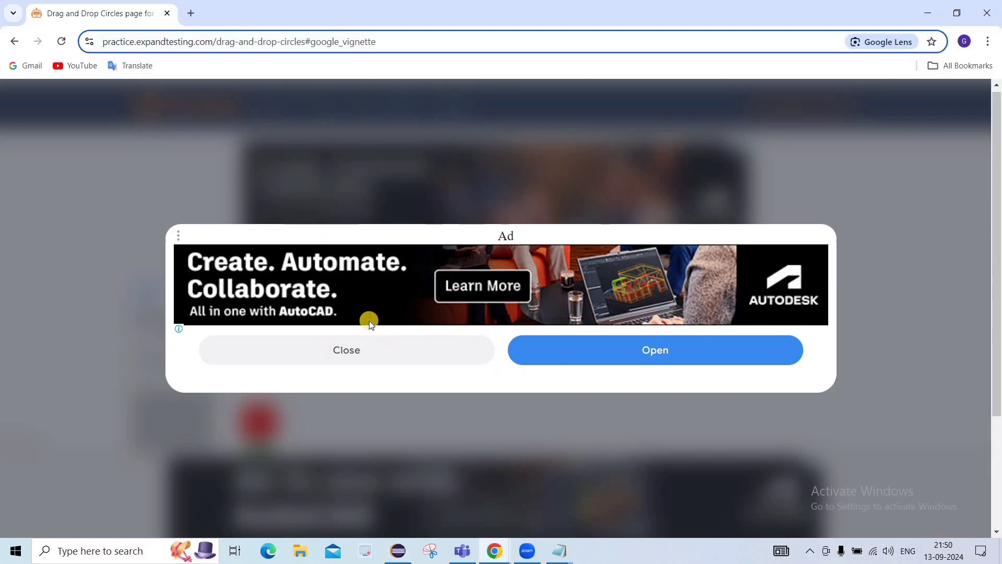
left_click(346, 349)
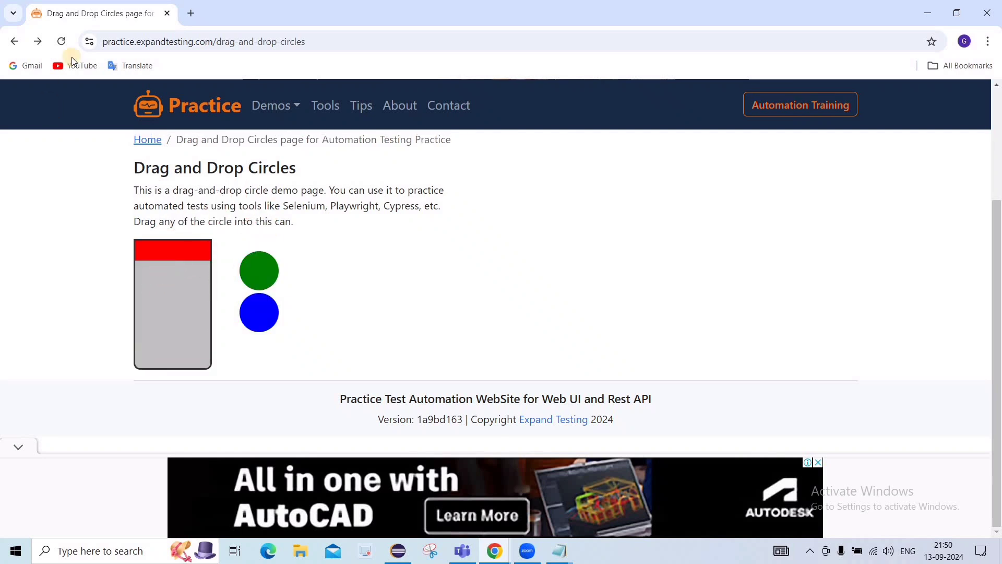
left_click(62, 41)
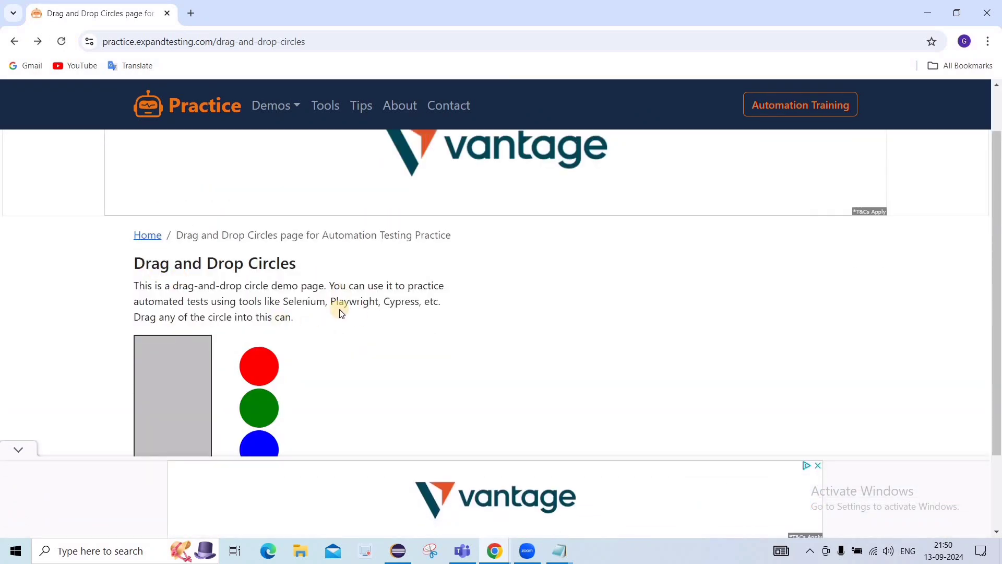
scroll("down", 3)
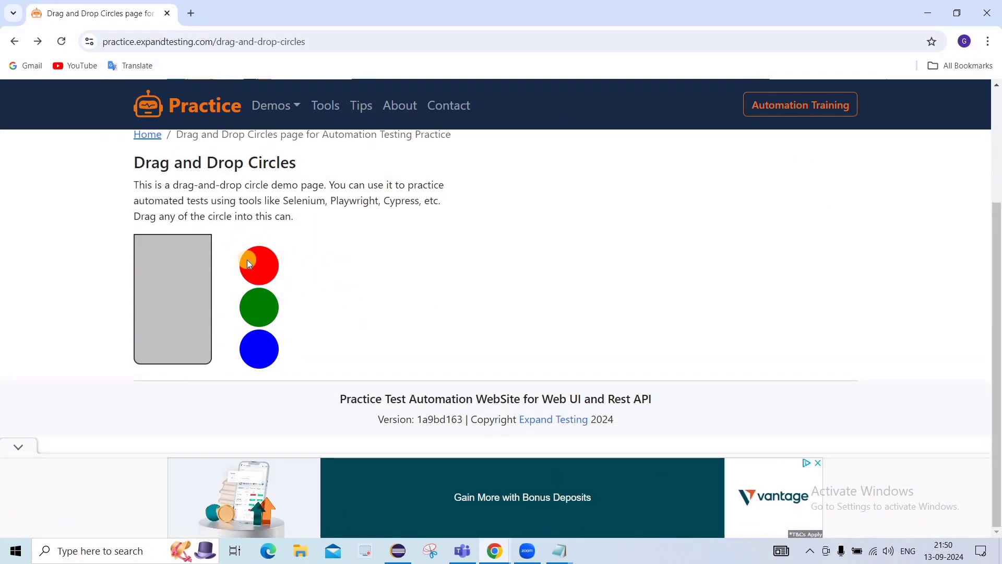
mouse_move(265, 234)
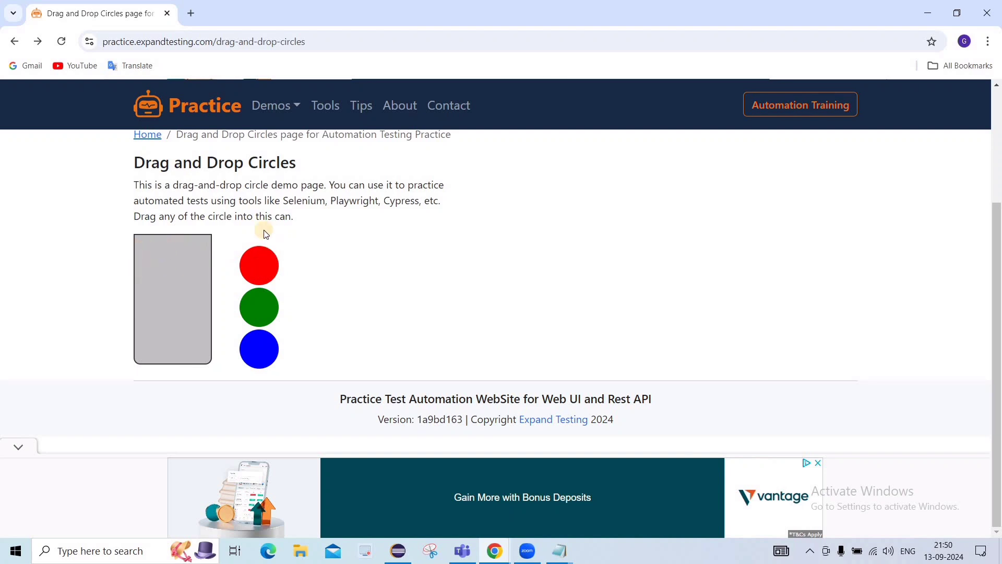
mouse_move(305, 280)
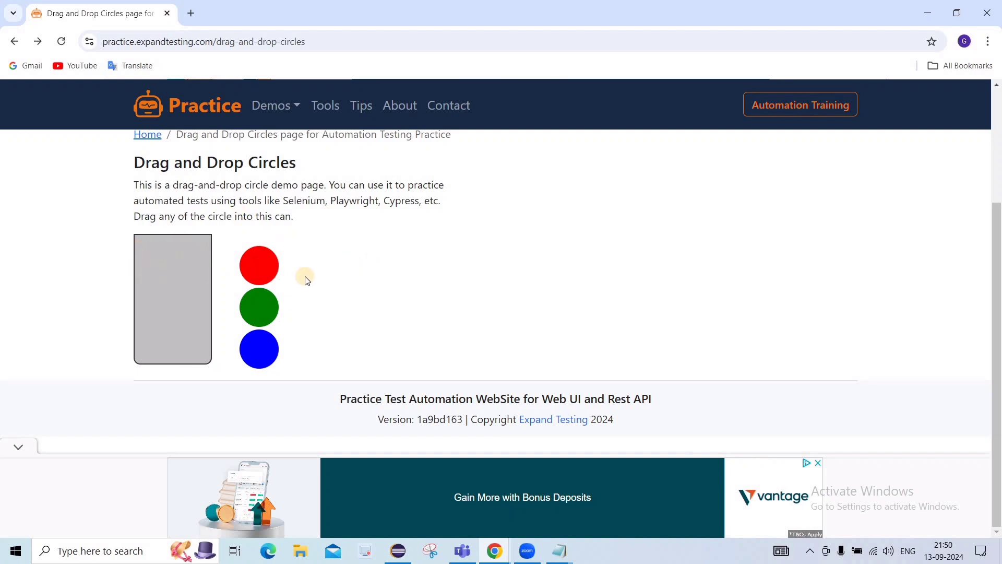
key("F12")
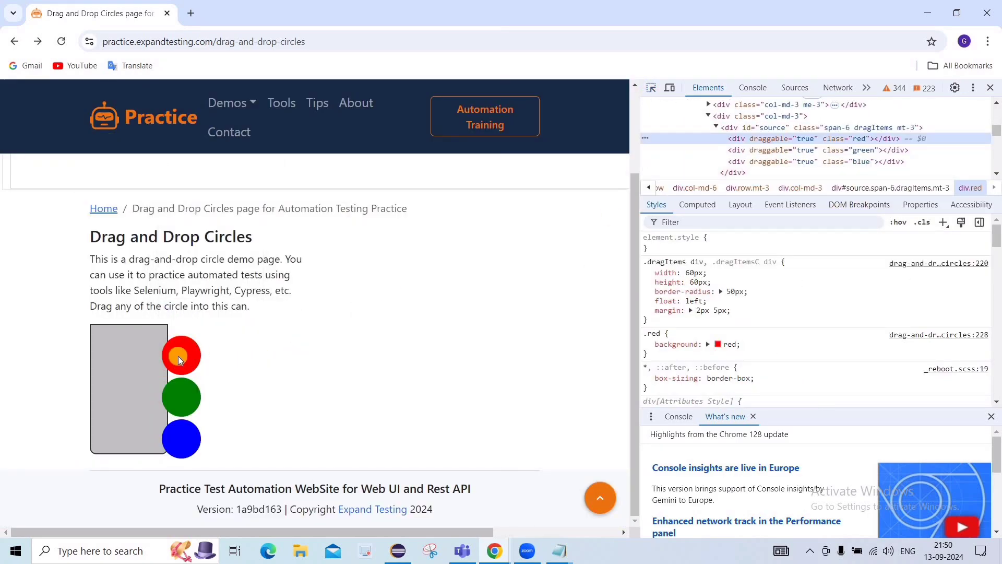
mouse_move(328, 341)
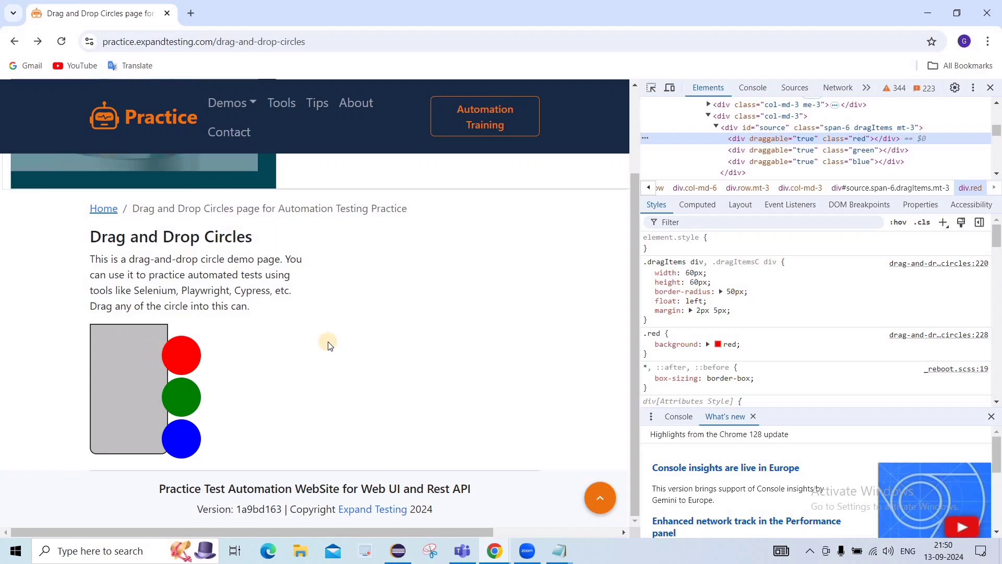
mouse_move(858, 139)
type("//div[@")
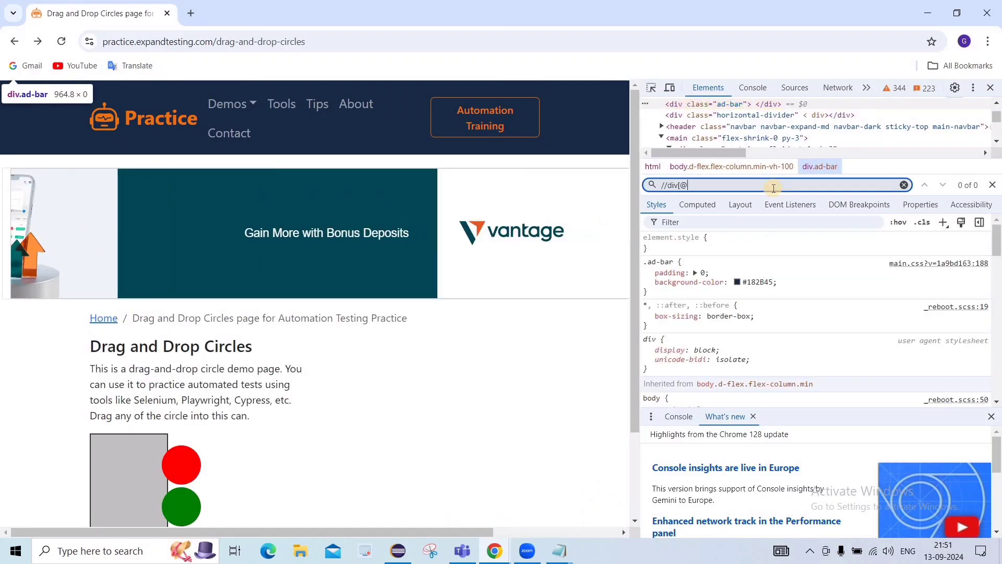
type("class='red")
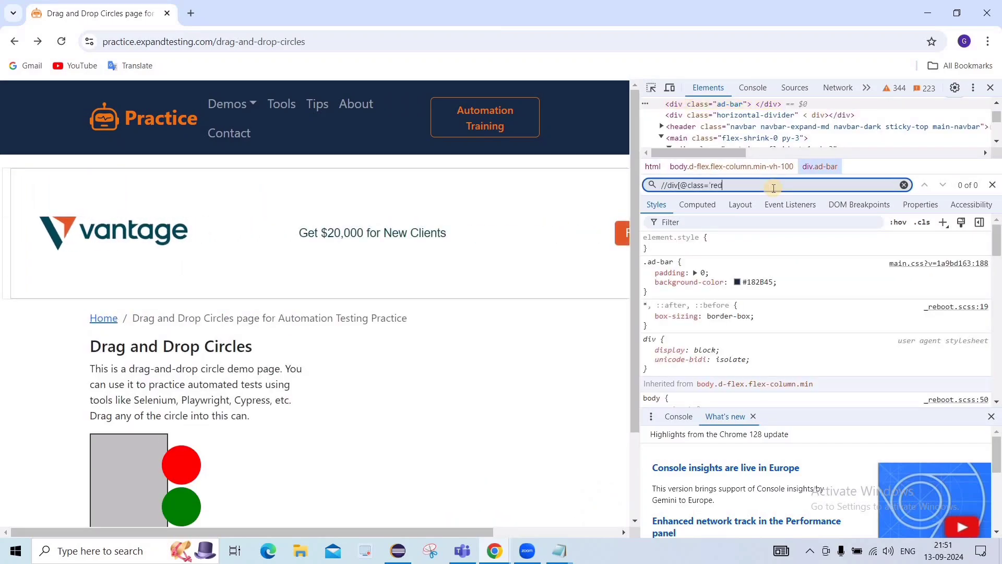
key("Return")
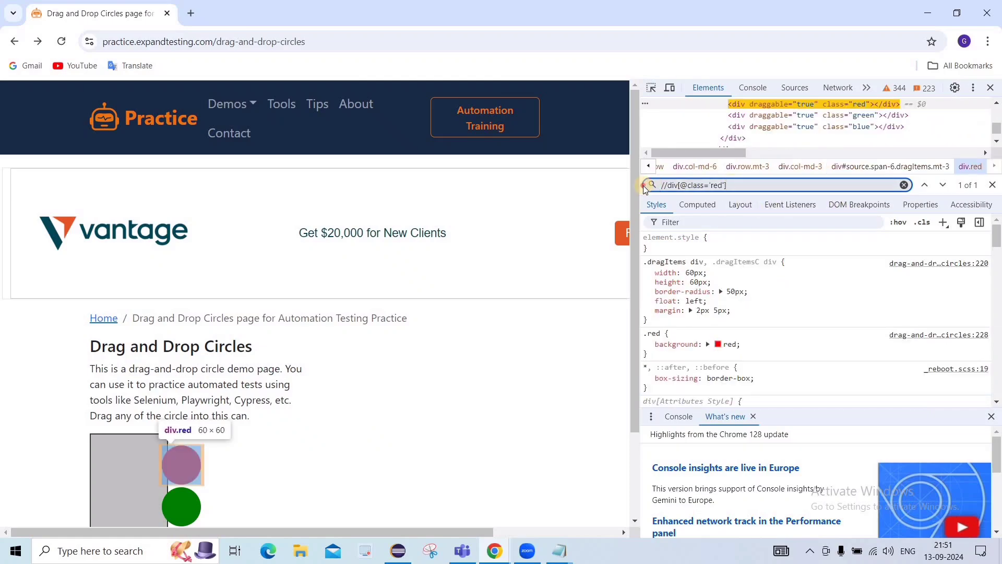
left_click(734, 184)
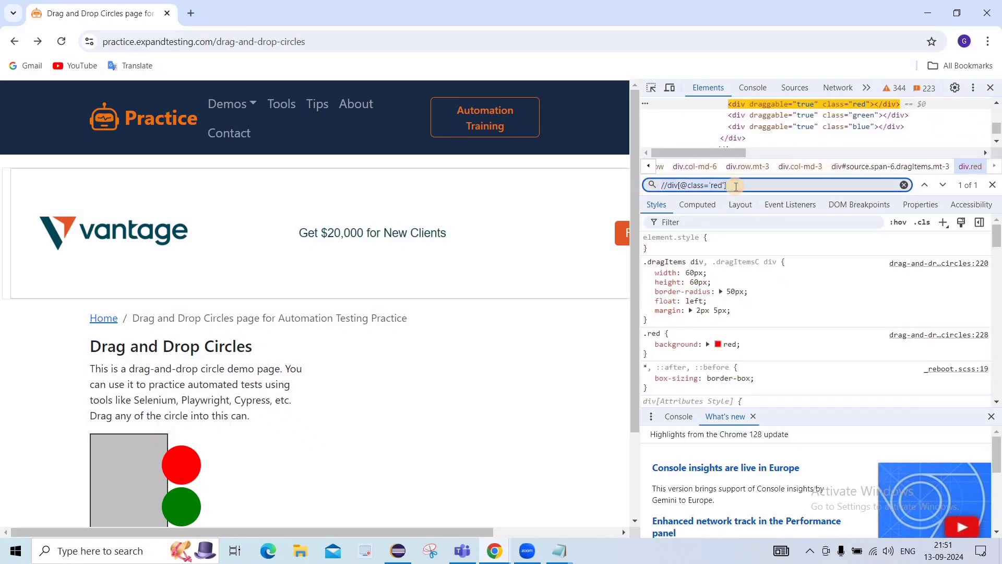
left_click(397, 550)
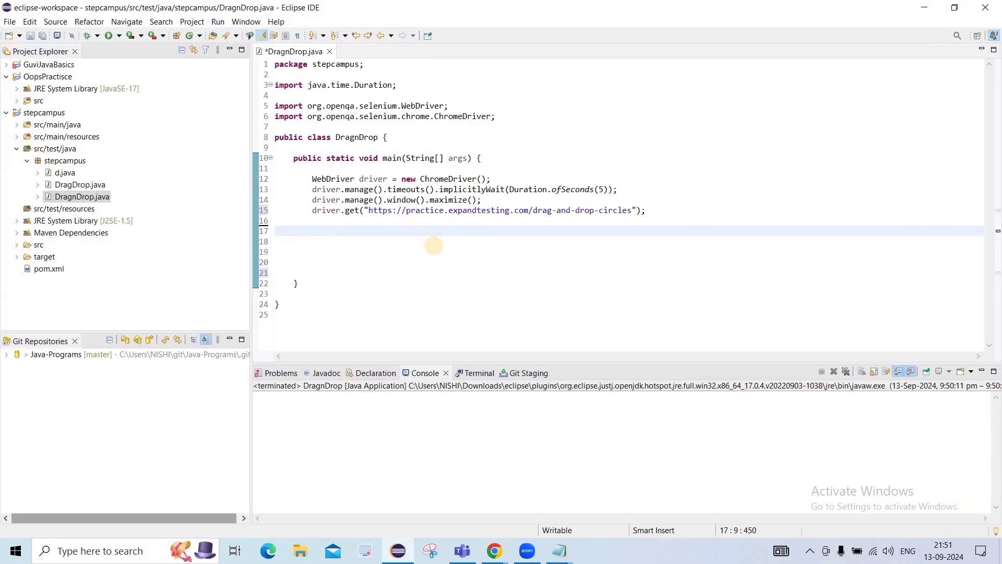
type("W")
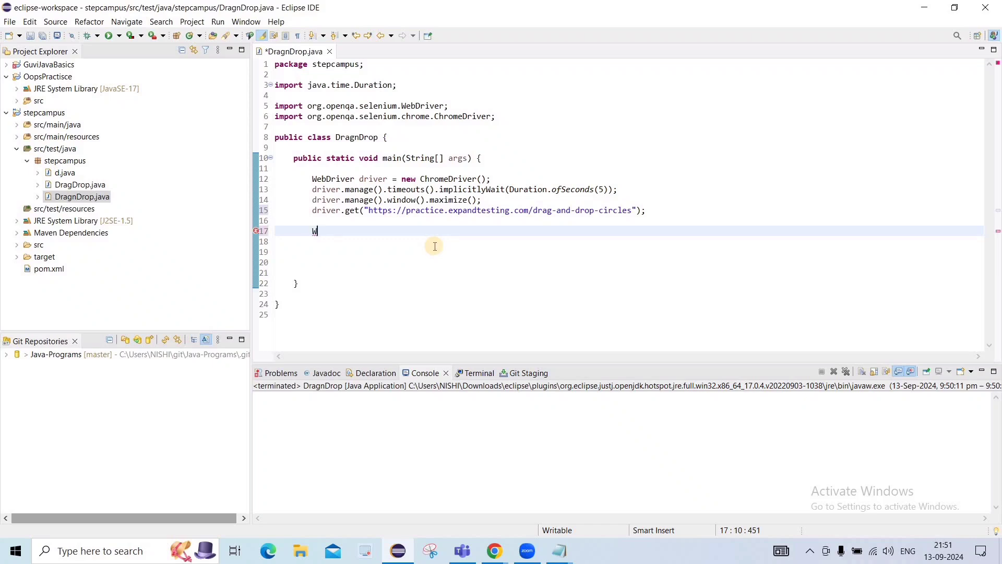
type("eb")
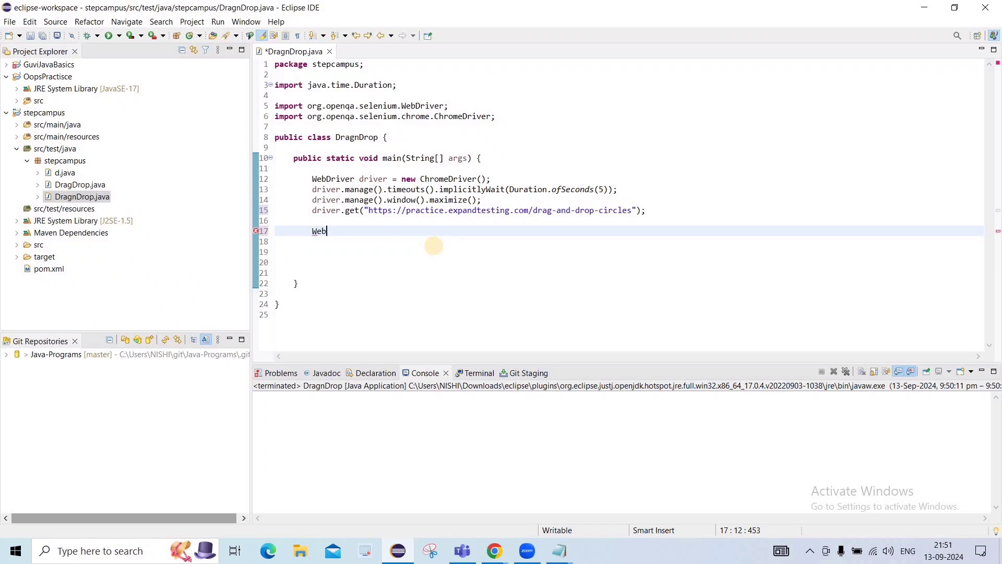
type("Elemen")
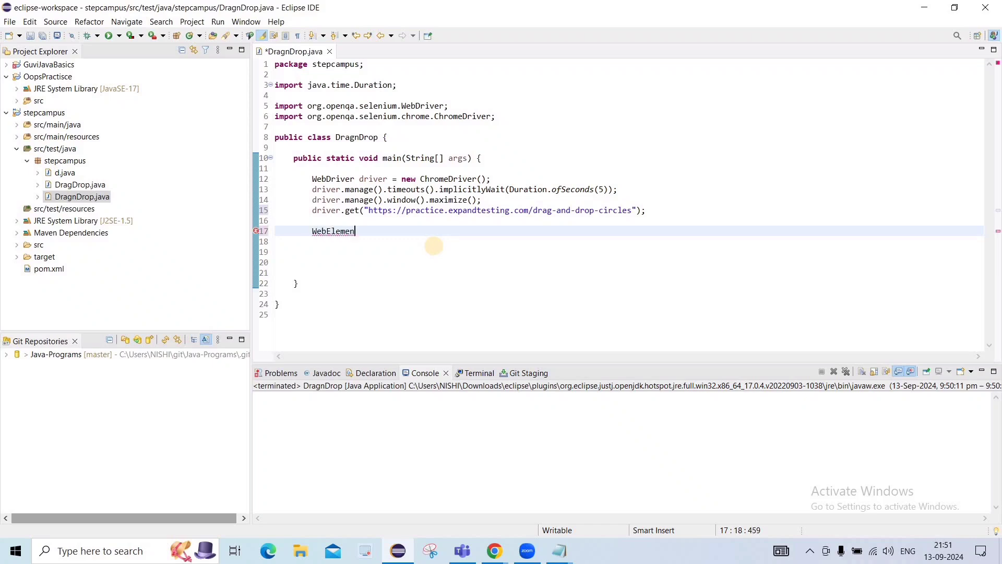
type("src")
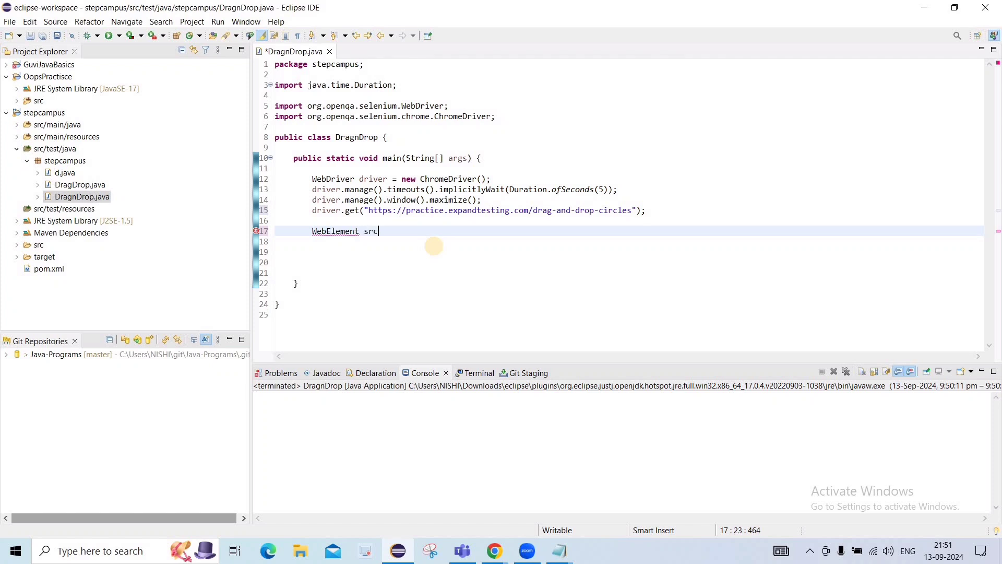
type("= driver")
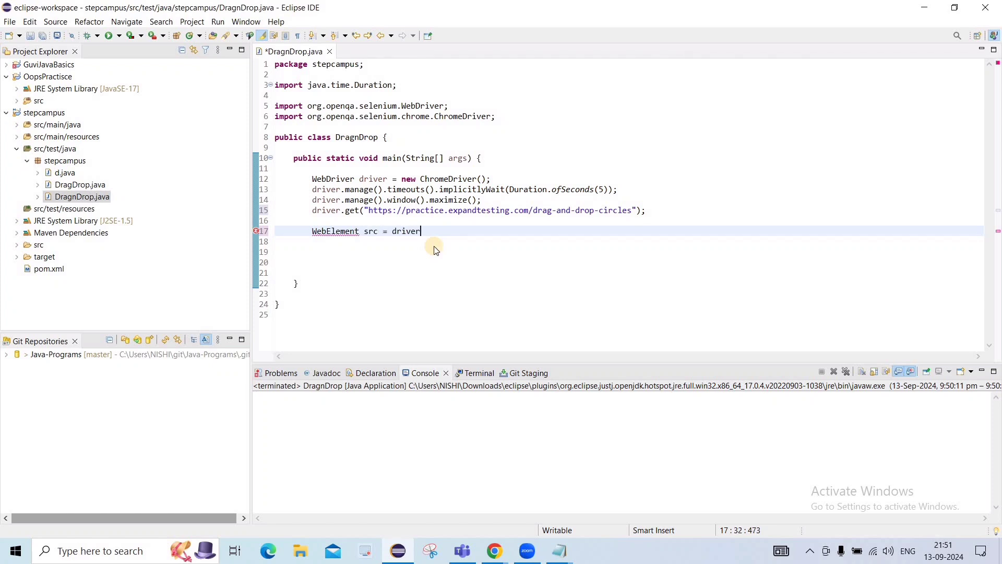
type(".findElement(null")
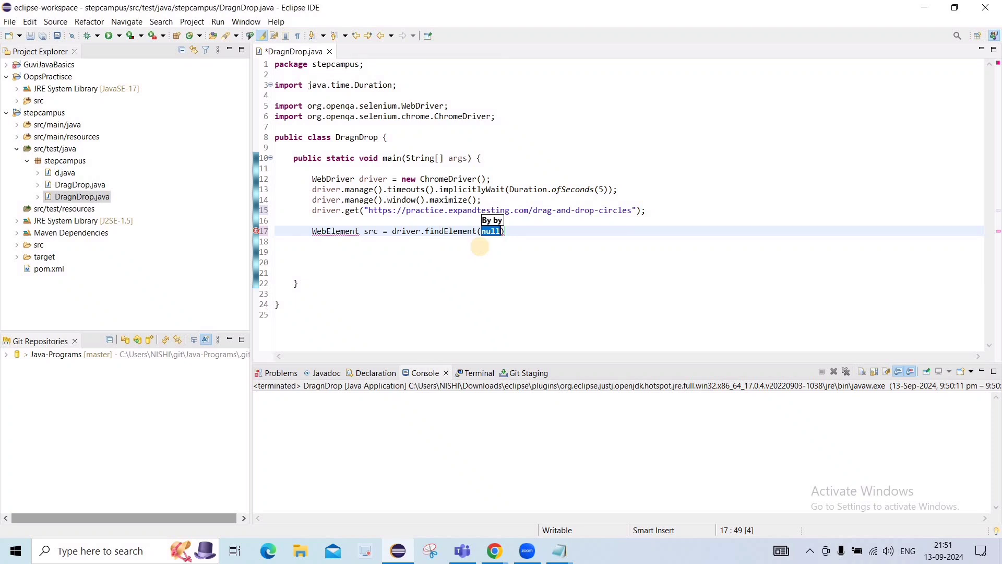
type("By.xpath(\"")
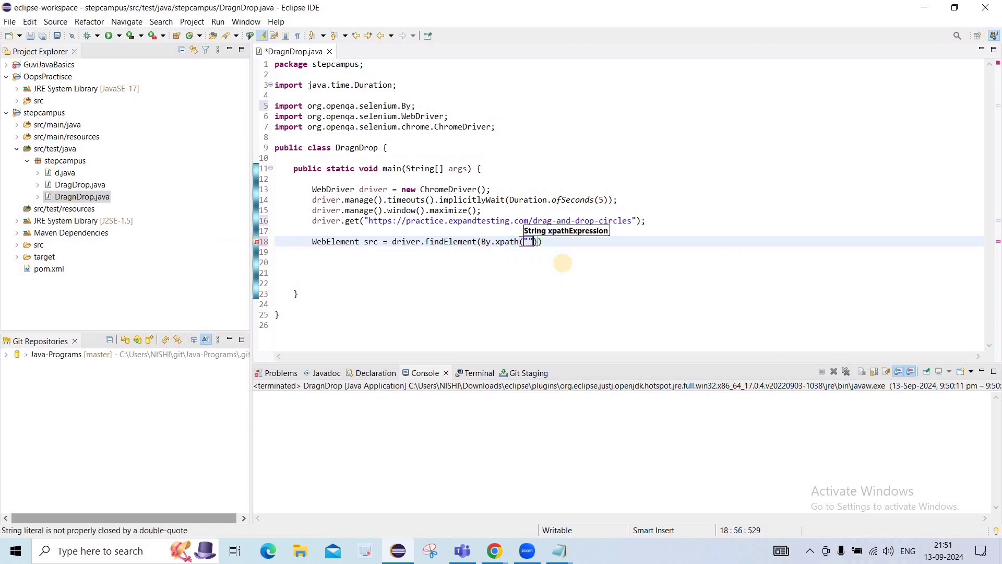
type("//div[@class='red']")
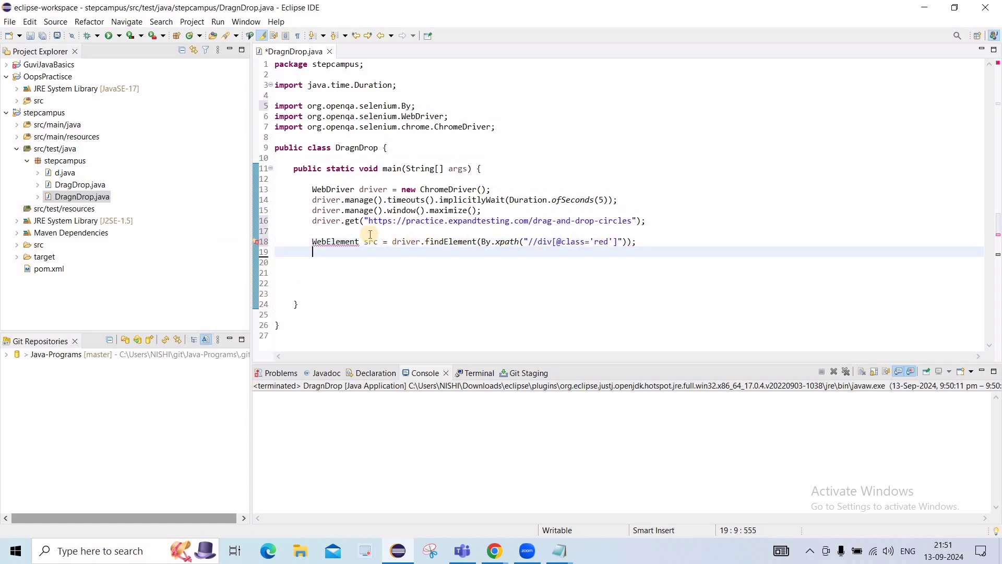
Import WebElement via quick fix and select src in the duplicated line
left_click(335, 242)
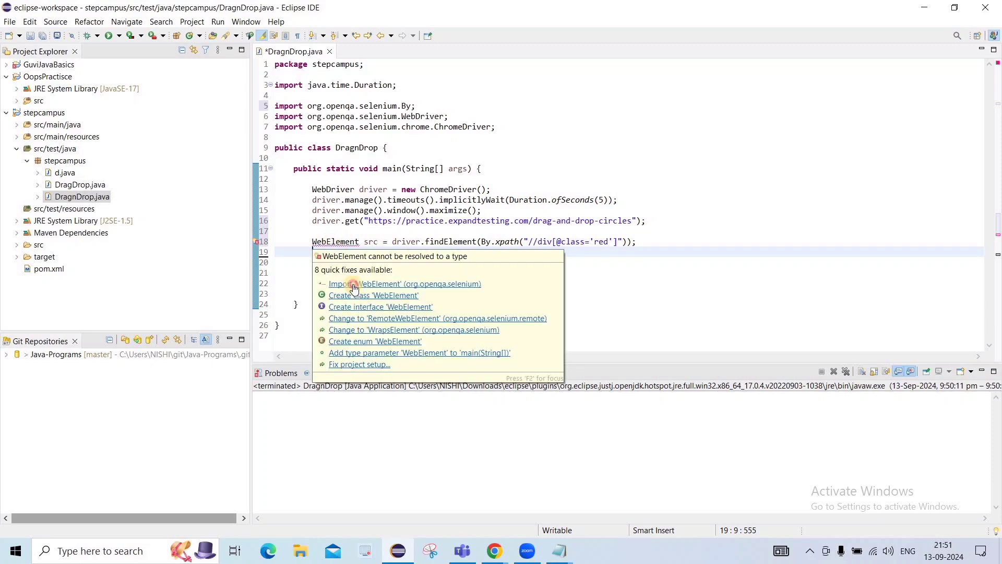
left_click(405, 284)
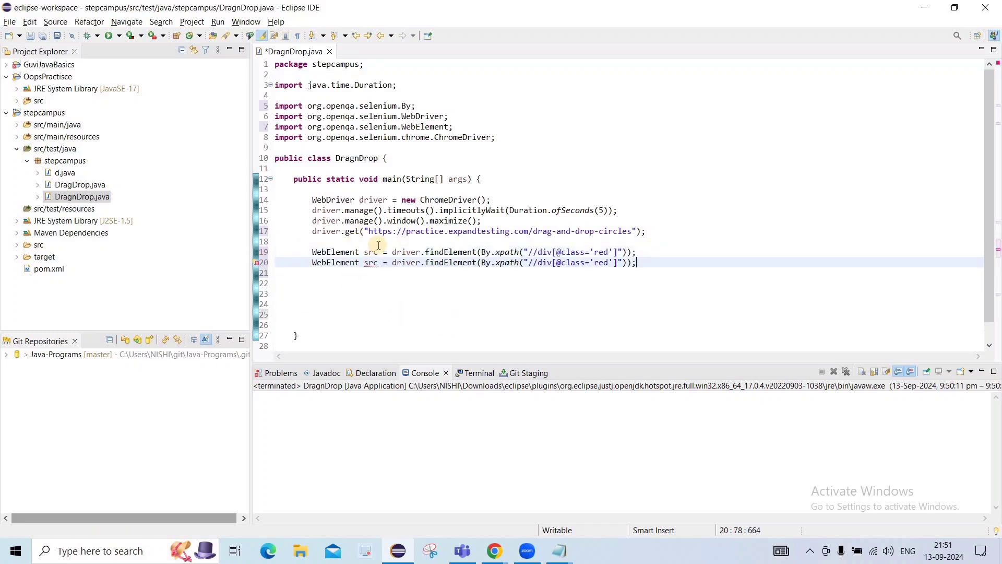
double_click(370, 242)
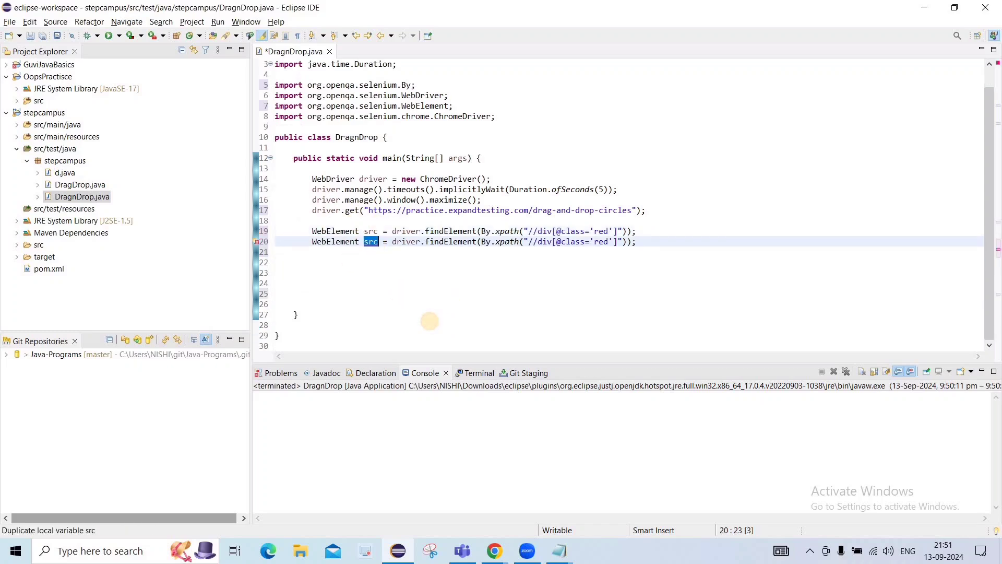
Inspect the grey can on the practice page to read its id attribute
left_click(493, 550)
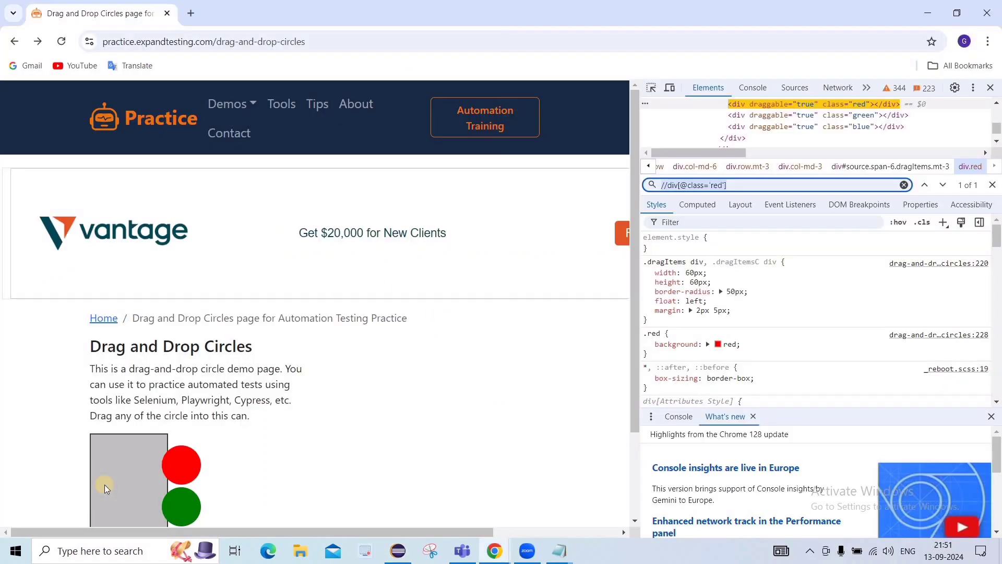
scroll("down", 3)
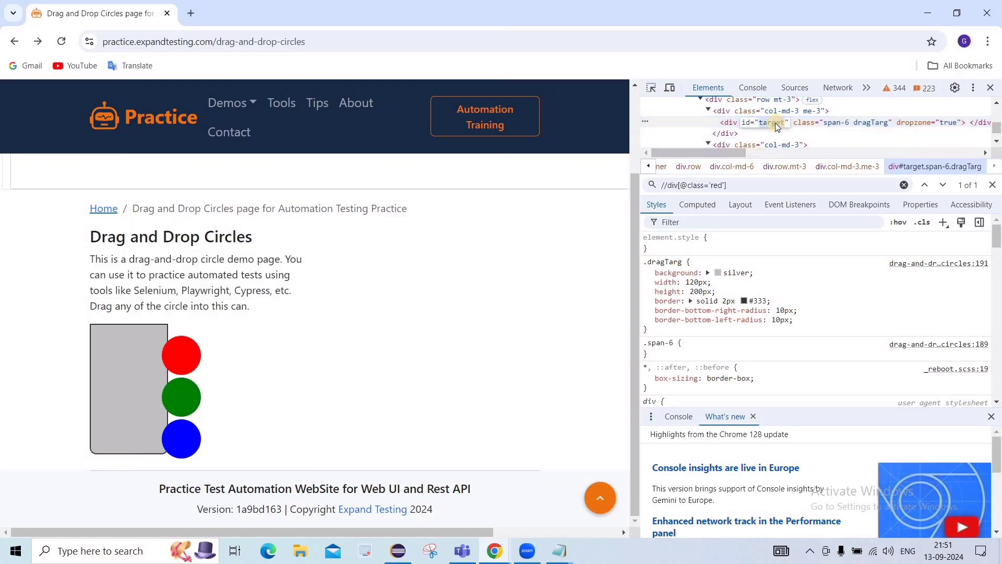
left_click(397, 550)
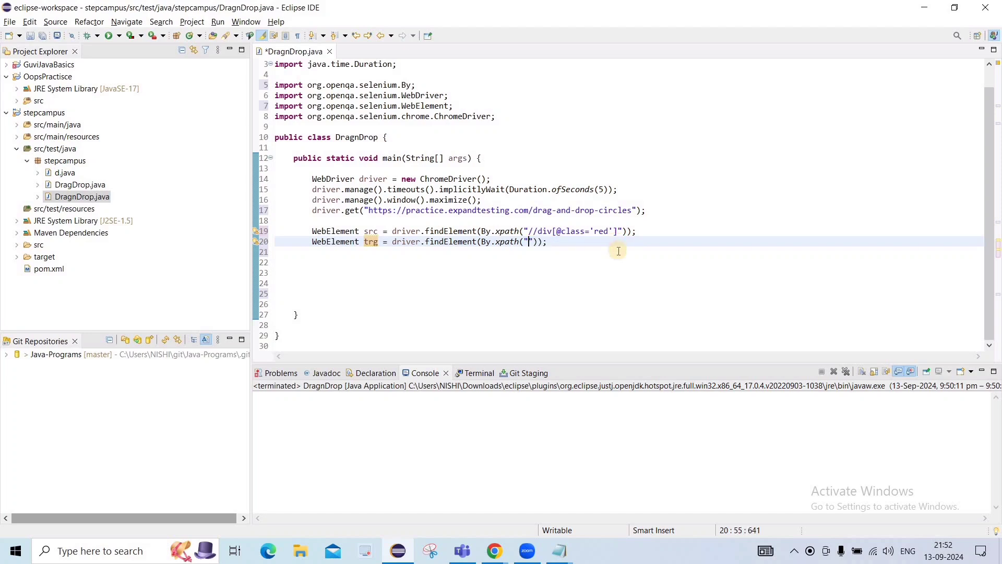
Make the duplicate line trg, locating the can with By.id("target"), and recheck the page
type("target")
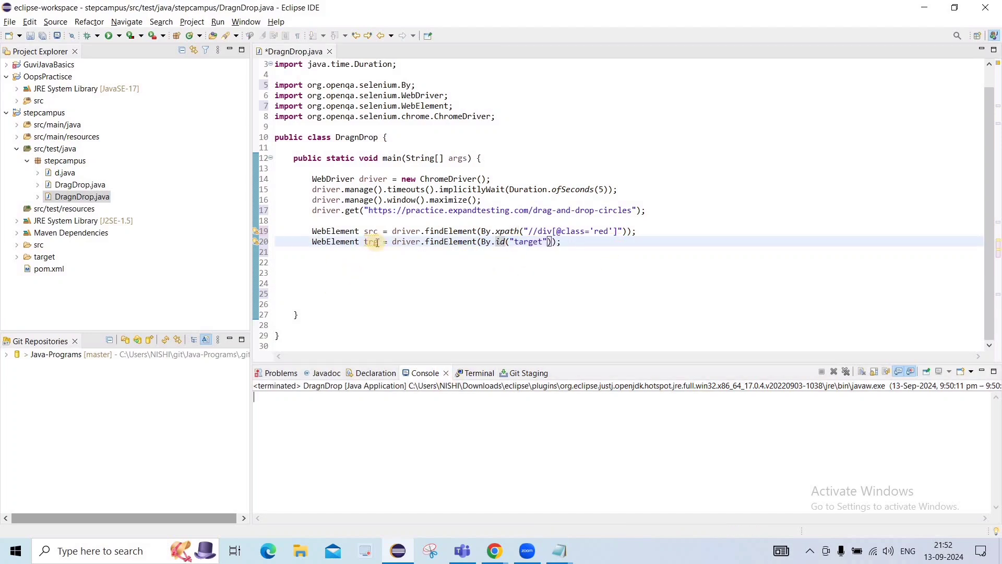
left_click(567, 251)
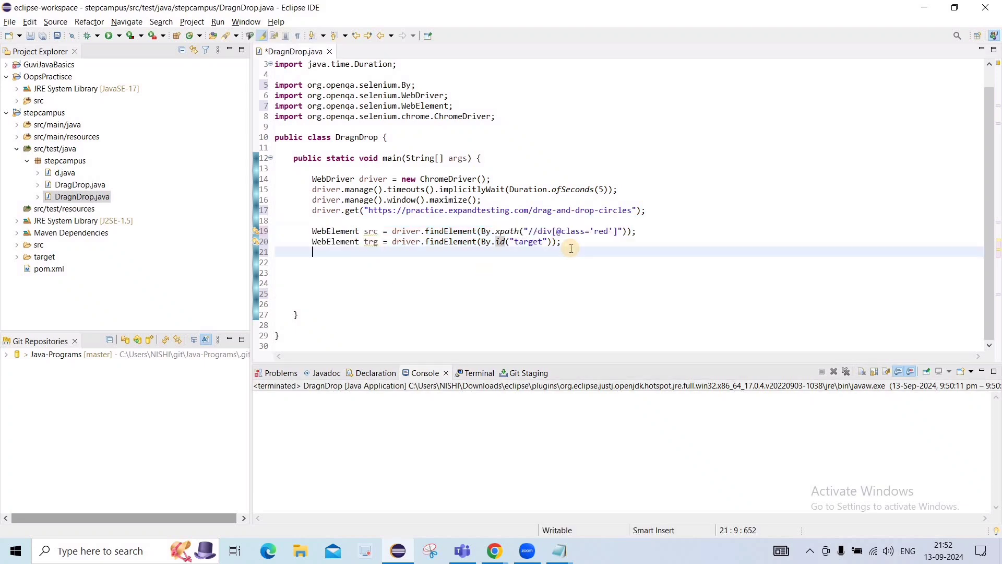
left_click(494, 549)
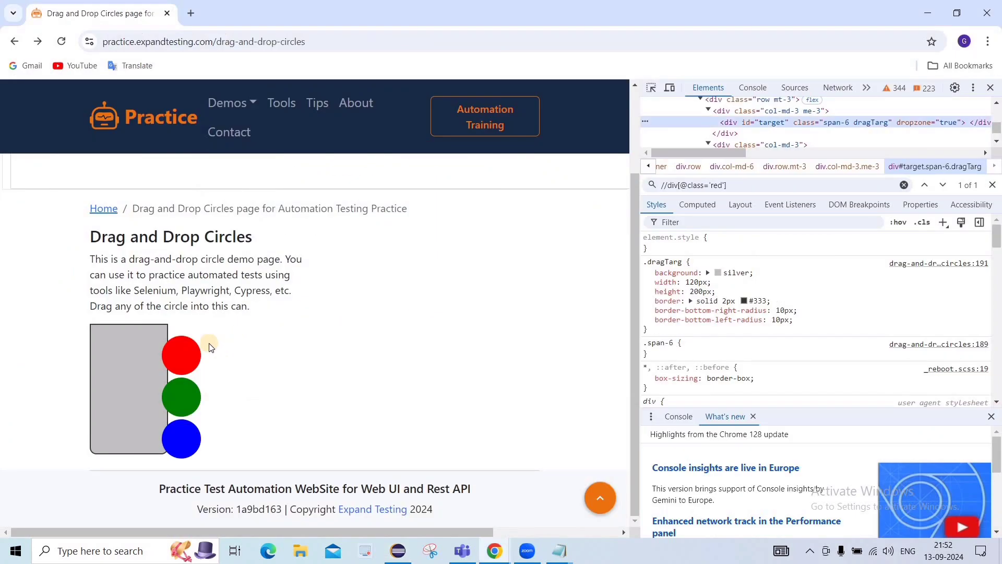
mouse_move(114, 357)
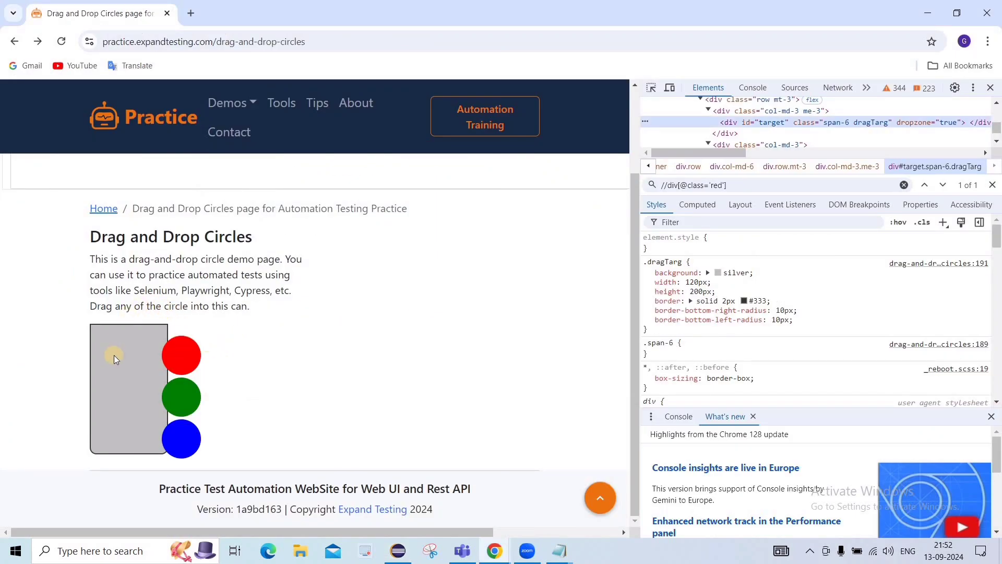
left_click(397, 550)
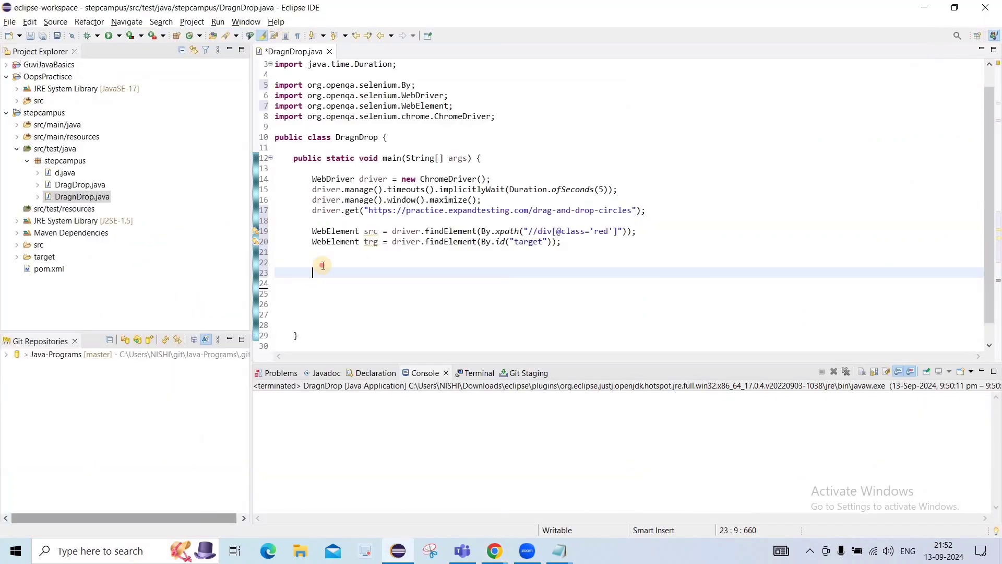
Declare 'Actions a = new Actions(driver);' and import org.openqa.selenium.interactions.Actions via Quick Fix
type("Ac")
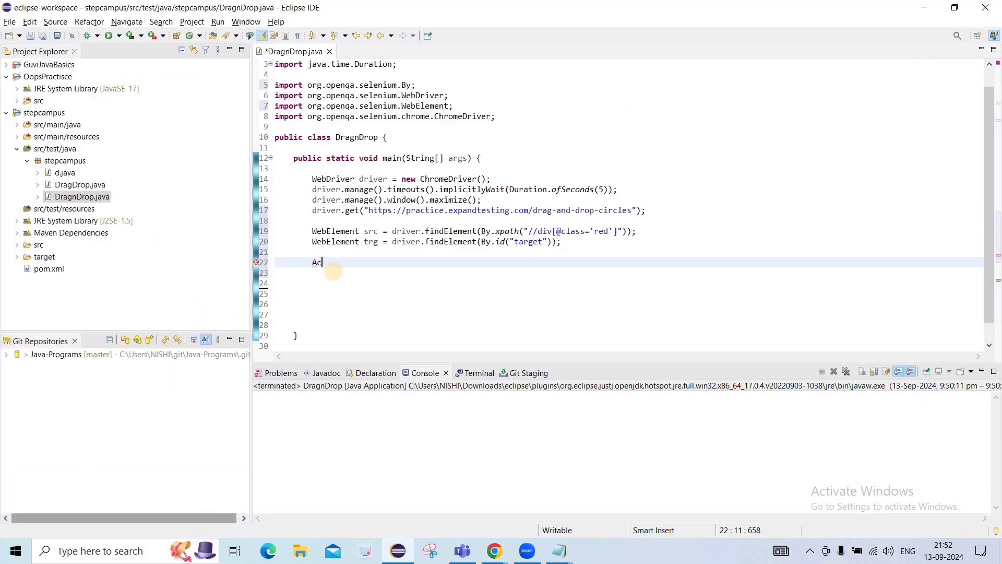
type("tions")
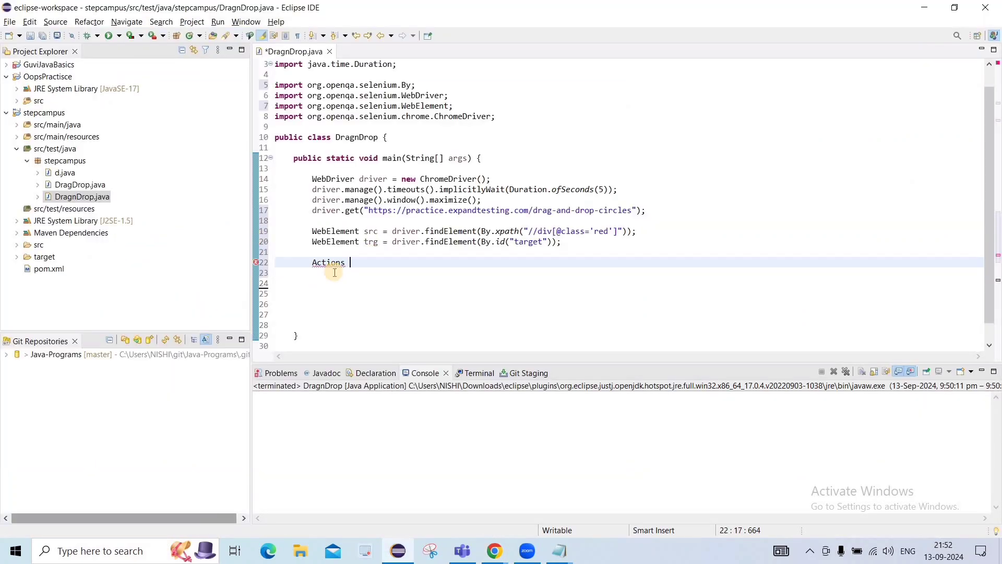
type("a")
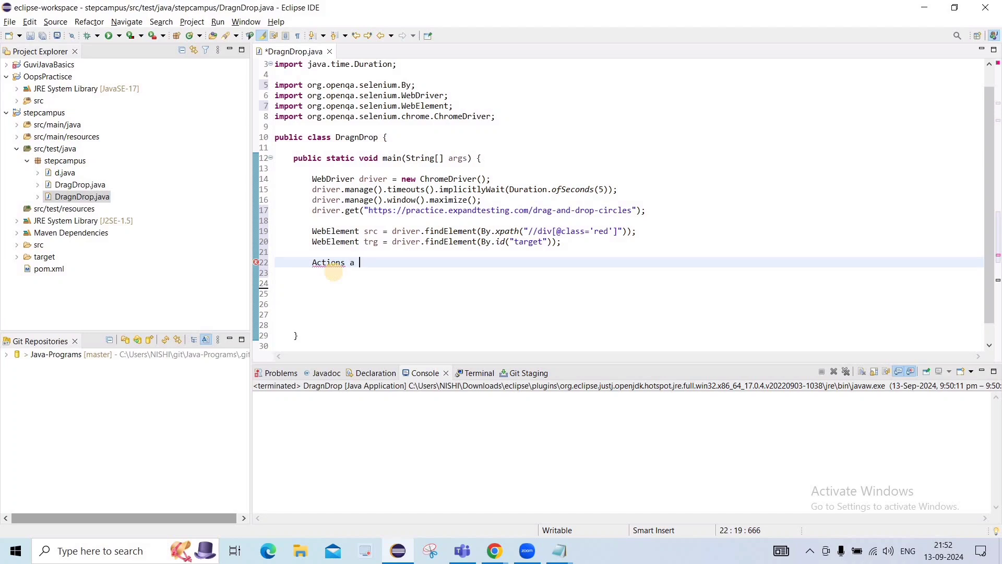
type("= new")
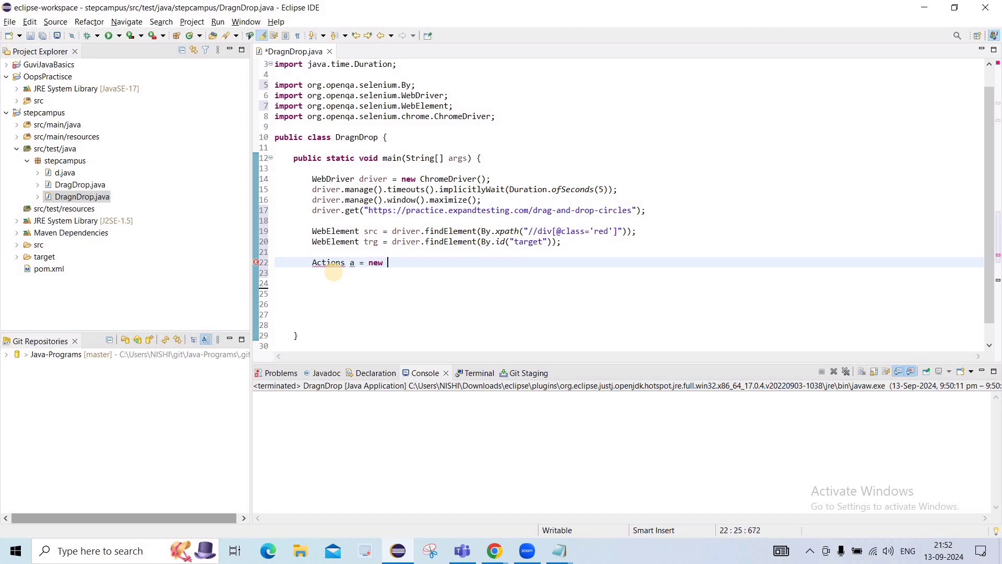
type("Actions")
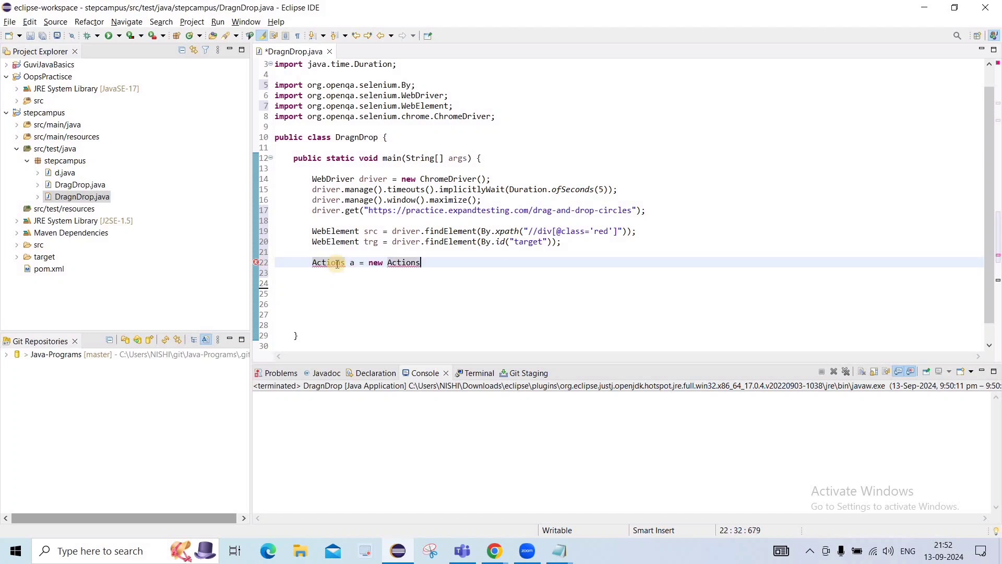
mouse_move(432, 268)
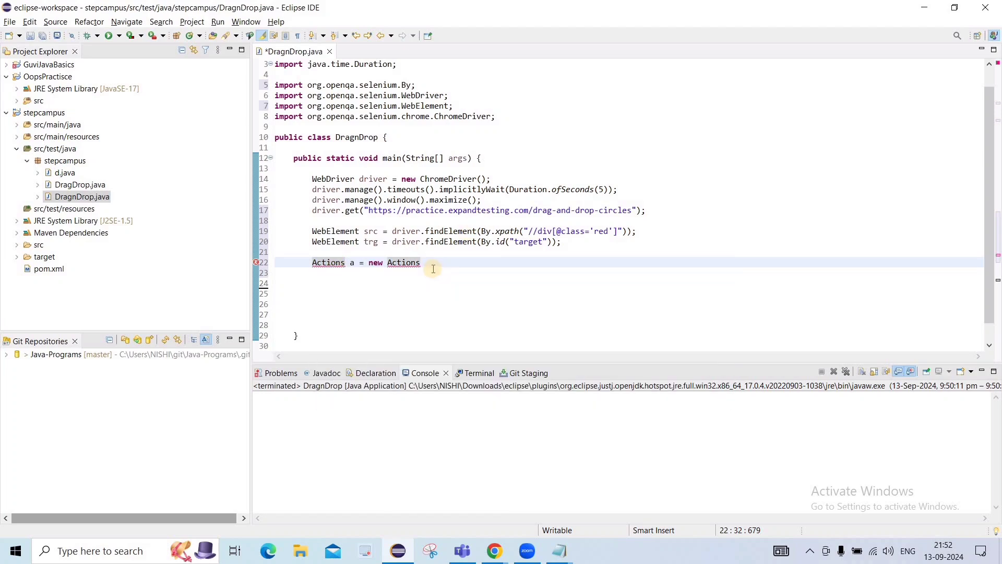
mouse_move(400, 262)
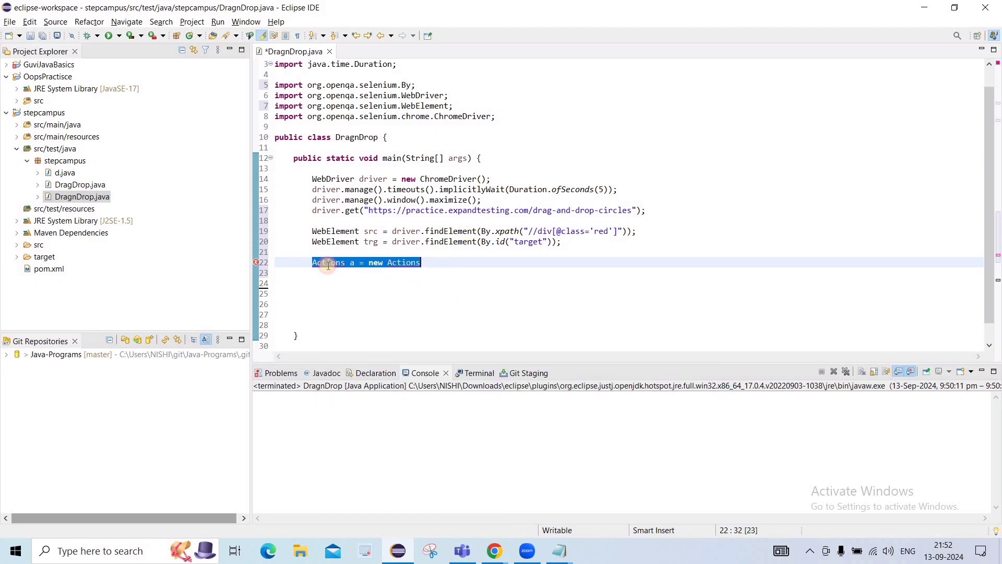
left_click(444, 262)
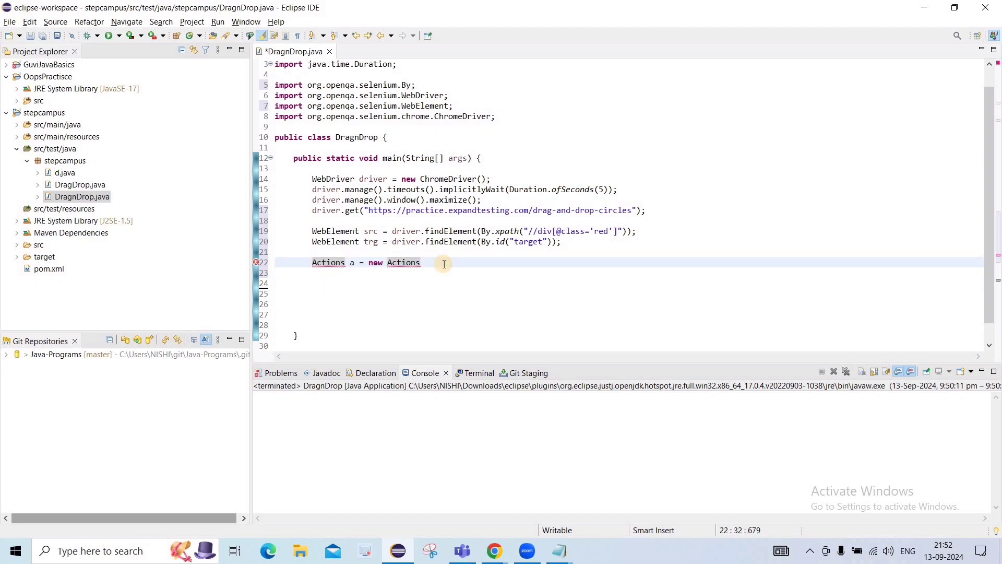
type("(driver);")
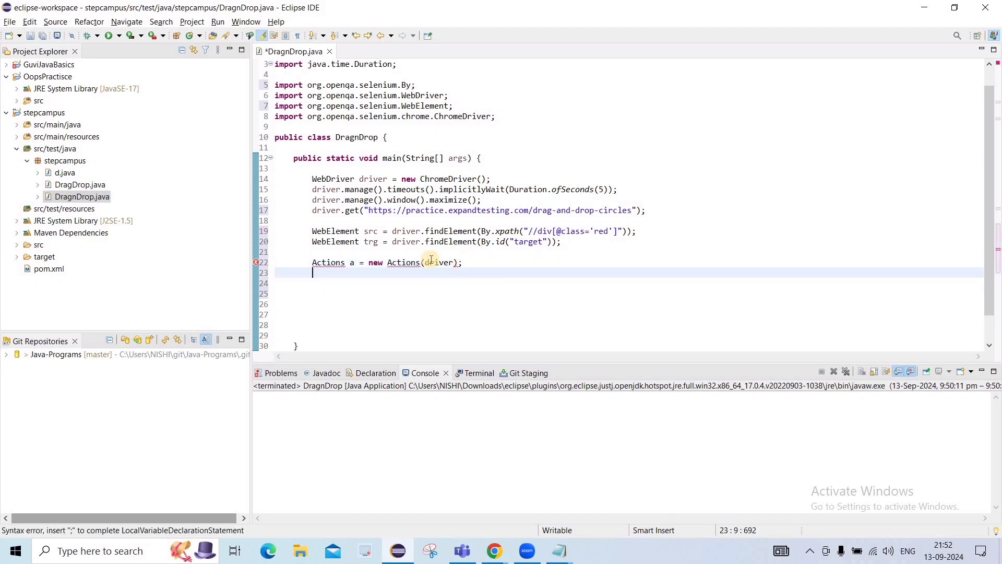
left_click(257, 262)
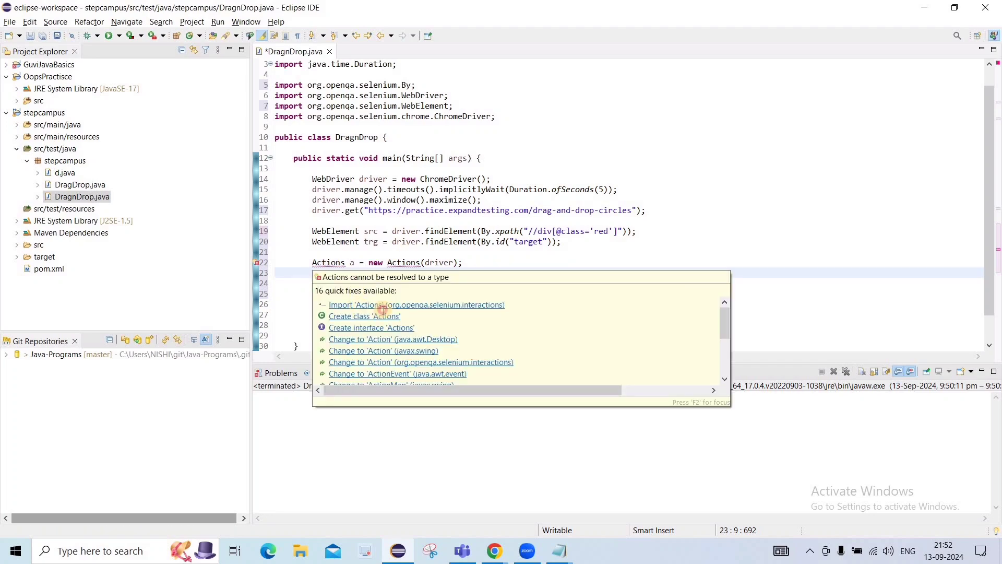
left_click(416, 304)
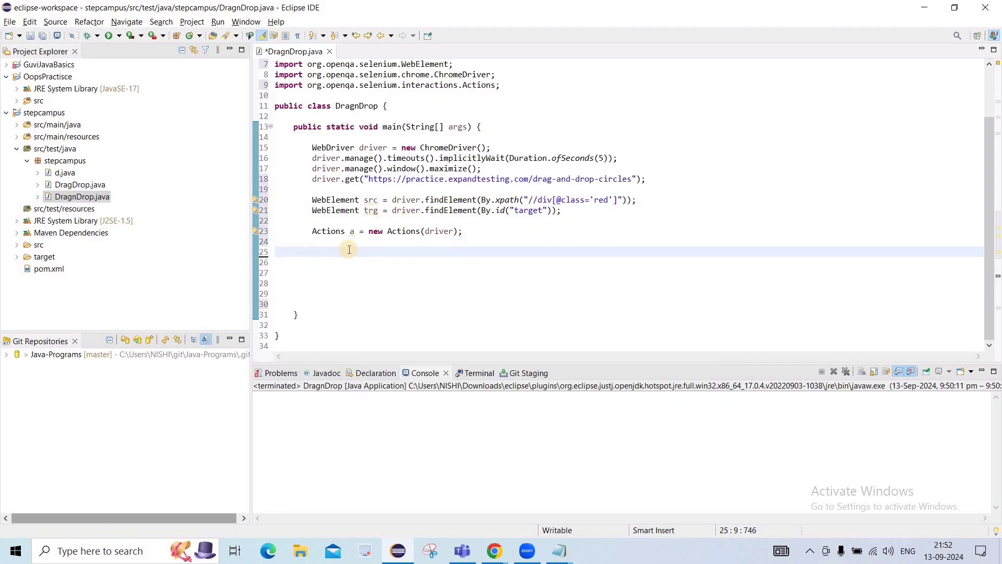
Add 'a.dragAndDrop(src, trg).build().perform();' using autocomplete
type("a.")
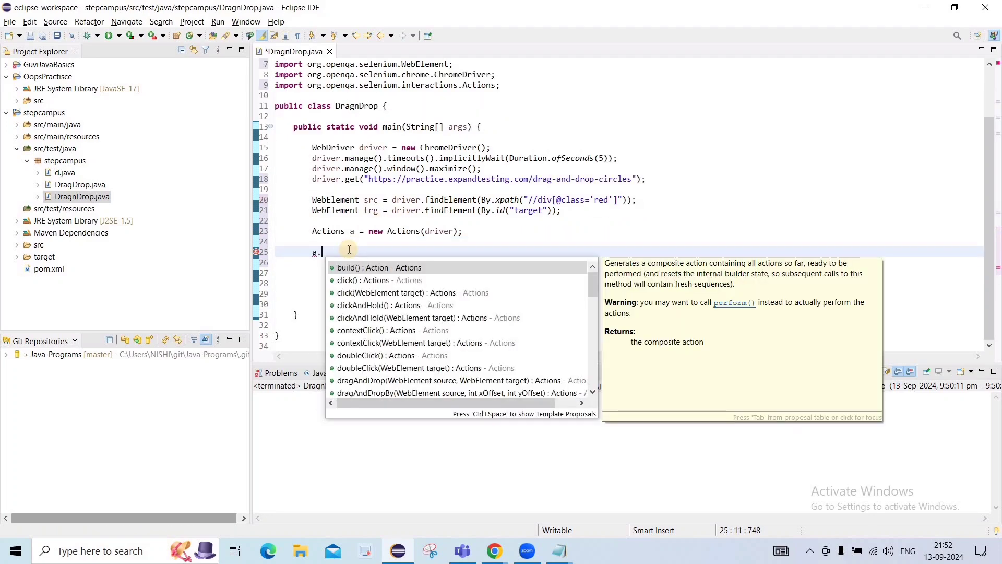
type("drag")
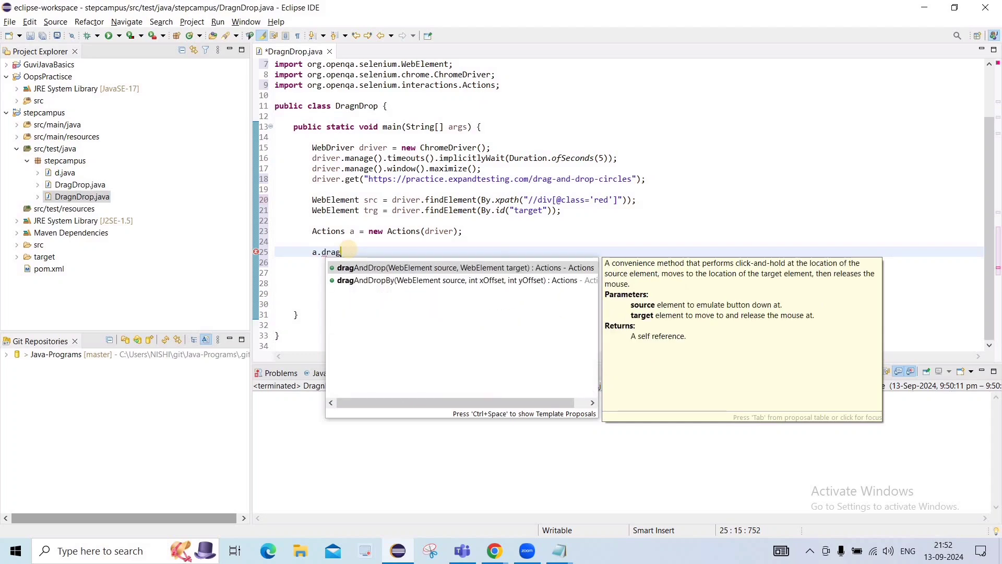
mouse_move(285, 188)
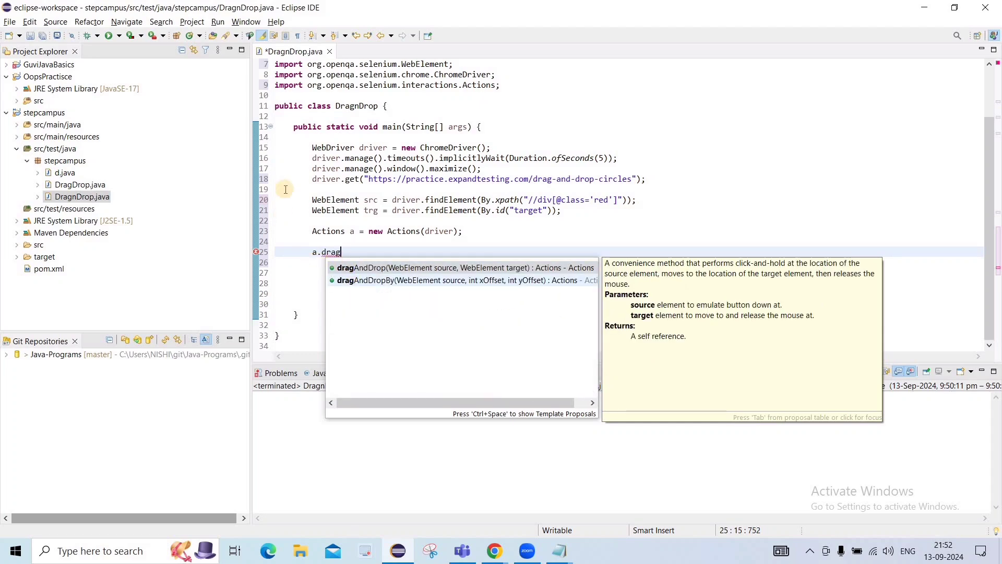
mouse_move(384, 281)
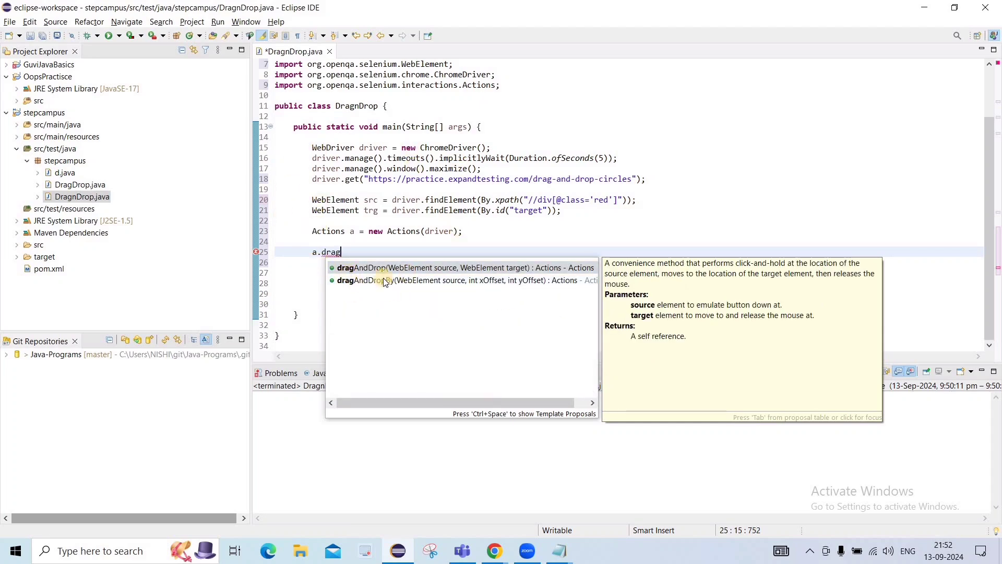
mouse_move(373, 284)
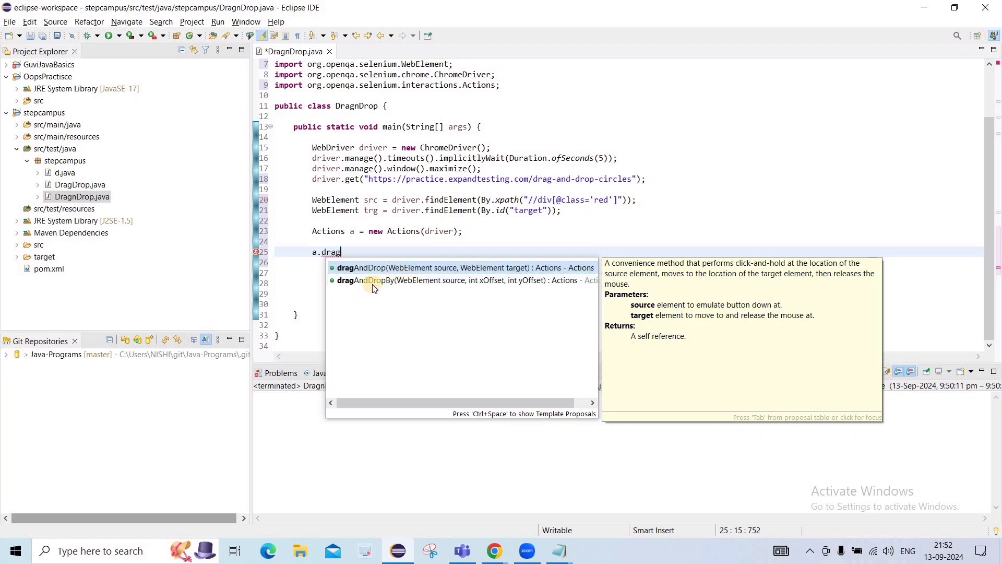
mouse_move(382, 282)
type("AndDrop(src, trg)")
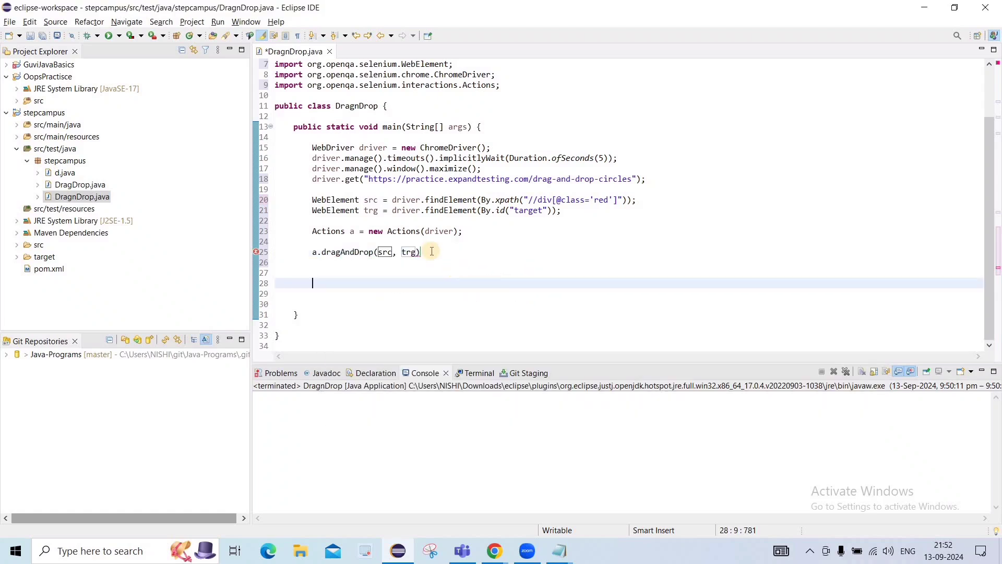
left_click(368, 210)
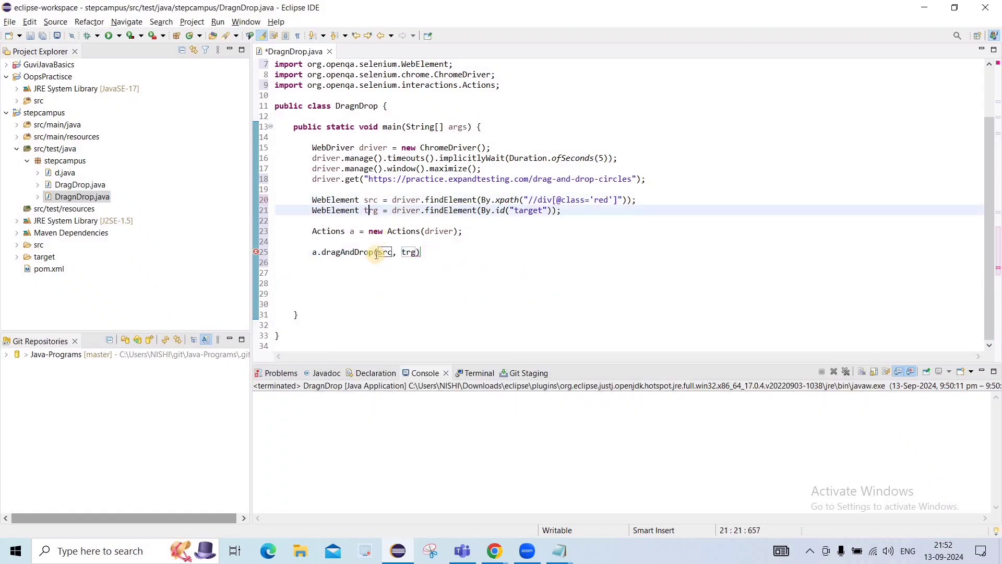
double_click(408, 251)
type(".build(")
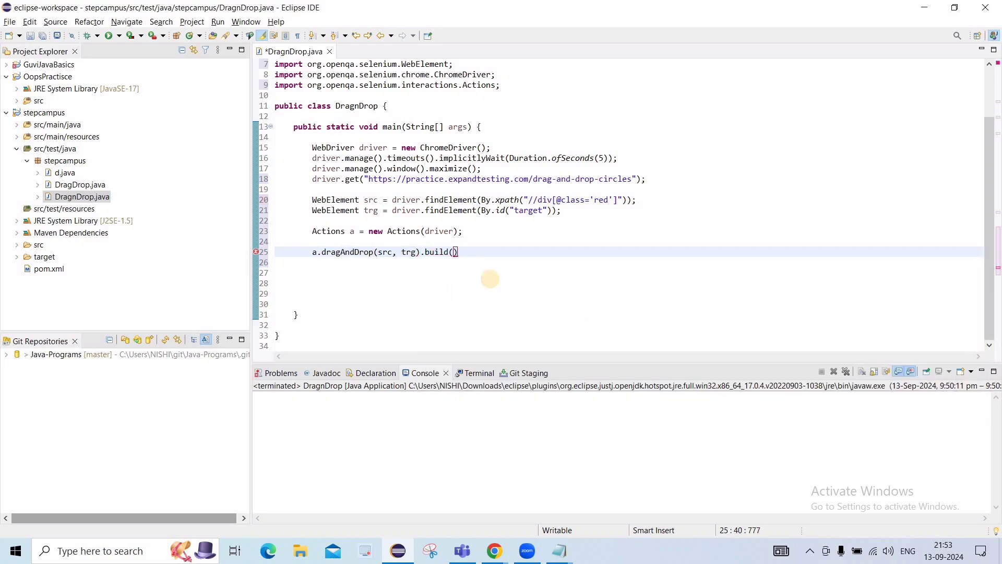
type(".pe")
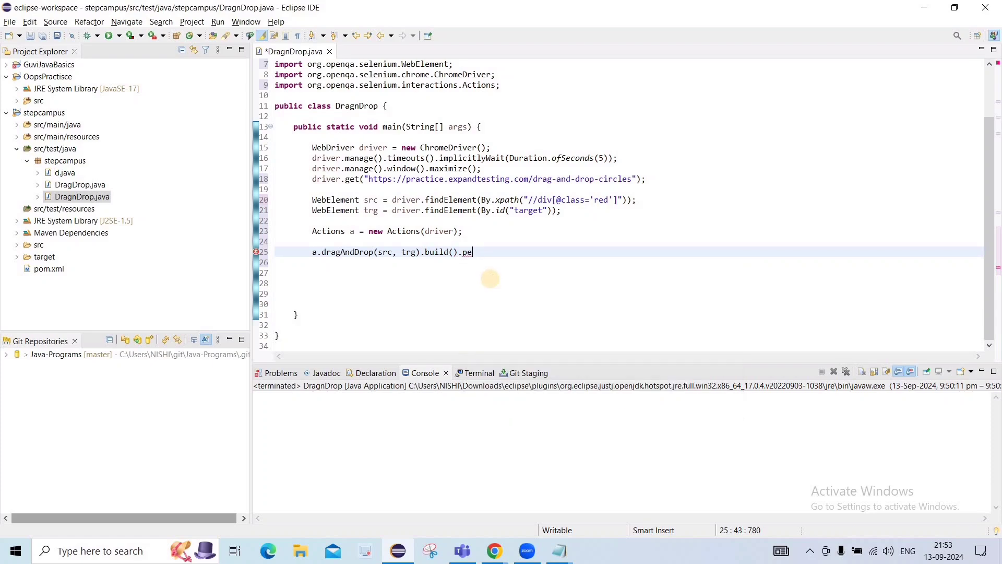
type("r")
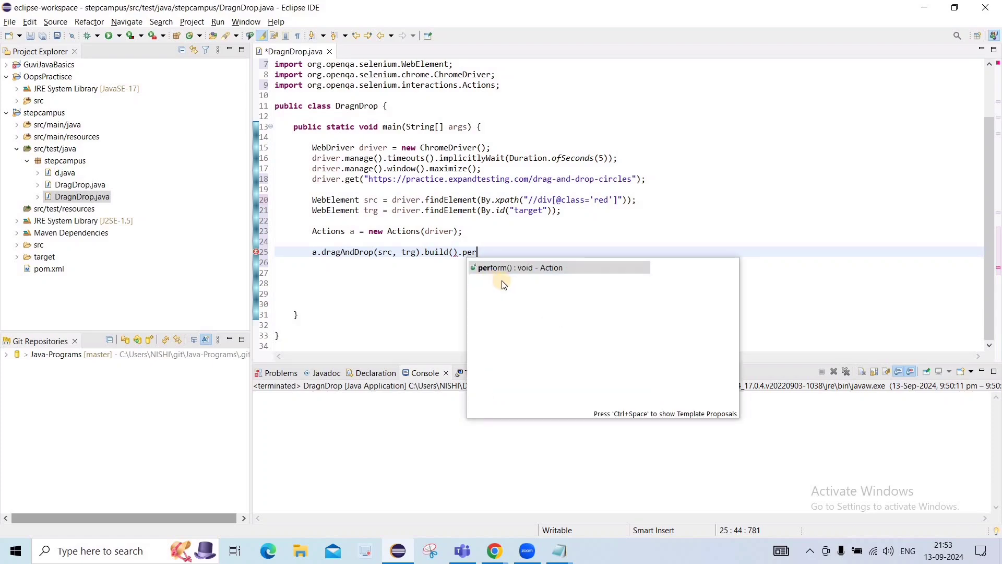
left_click(518, 267)
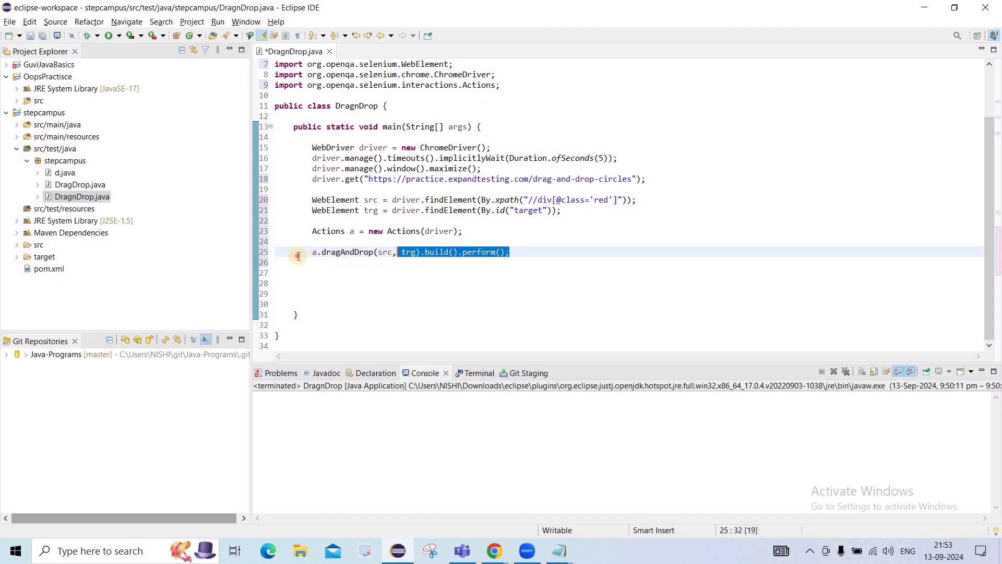
Run the DragnDrop class as a Java application
left_click(333, 273)
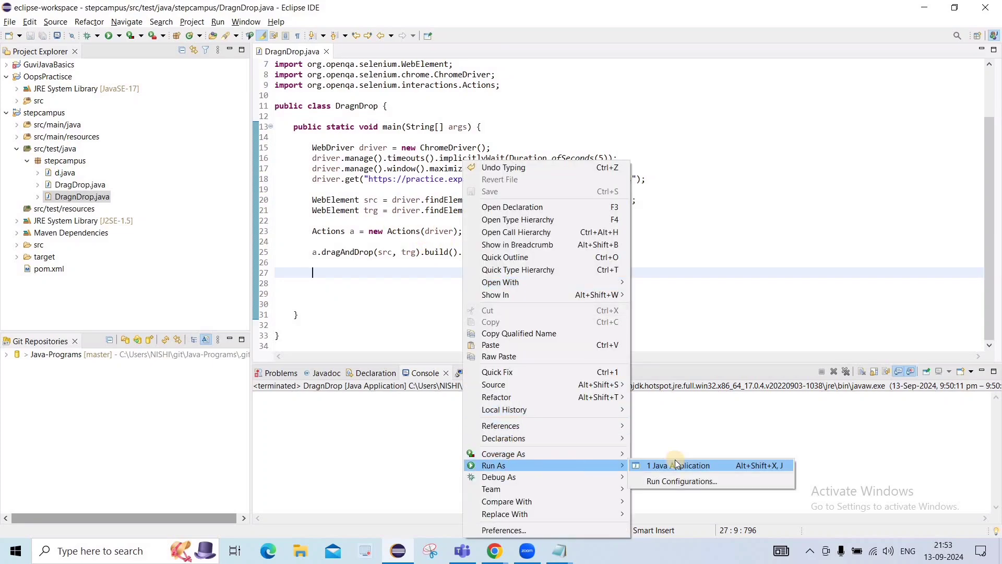
left_click(677, 465)
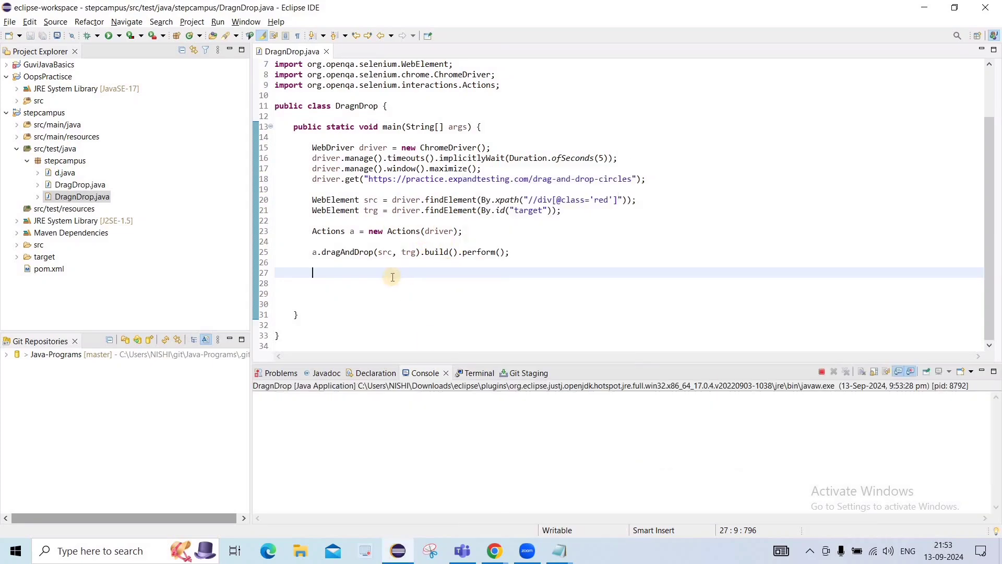
left_click(590, 551)
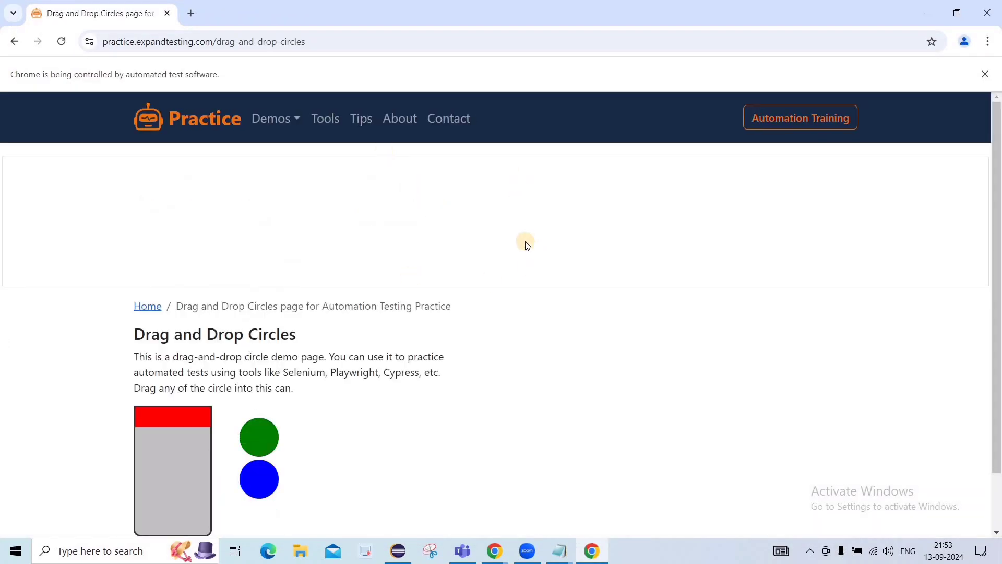
mouse_move(169, 441)
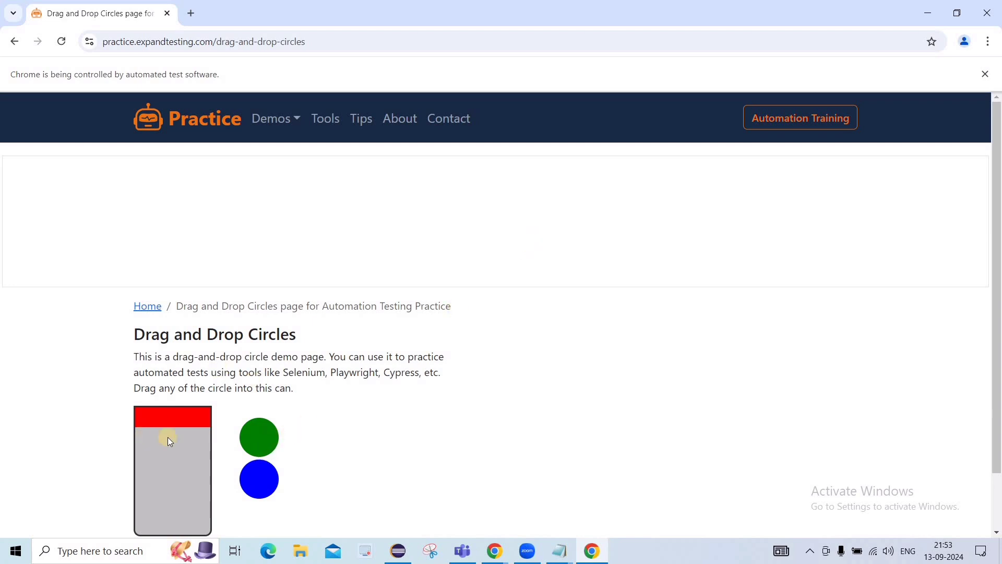
mouse_move(179, 446)
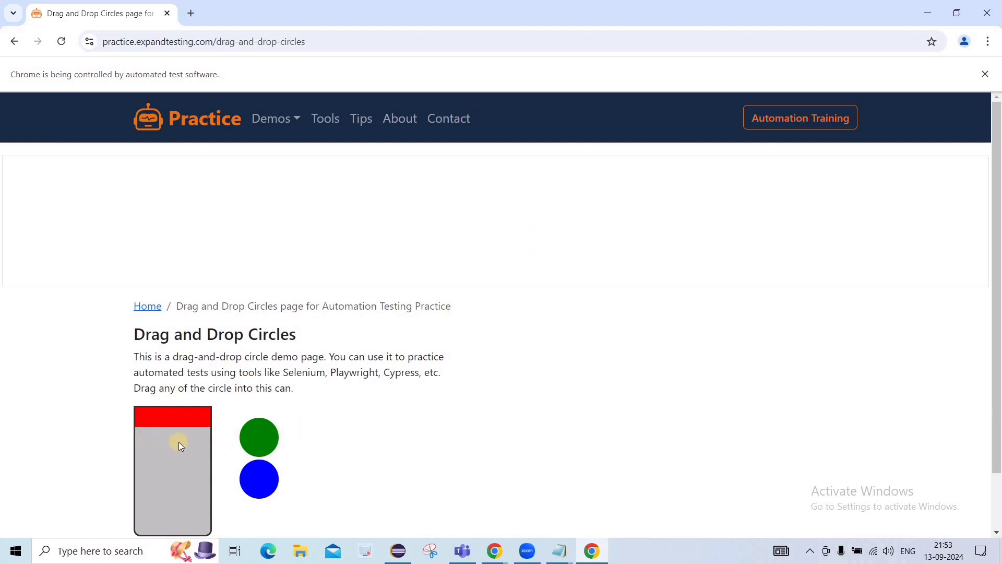
mouse_move(399, 326)
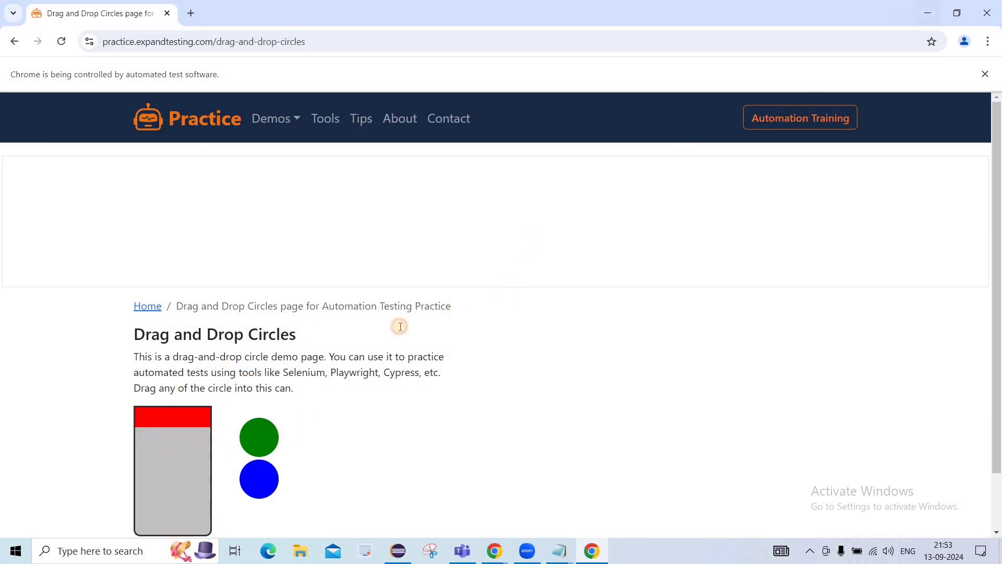
After seeing the red circle dropped into the can, go back to the DragnDrop code
left_click(396, 550)
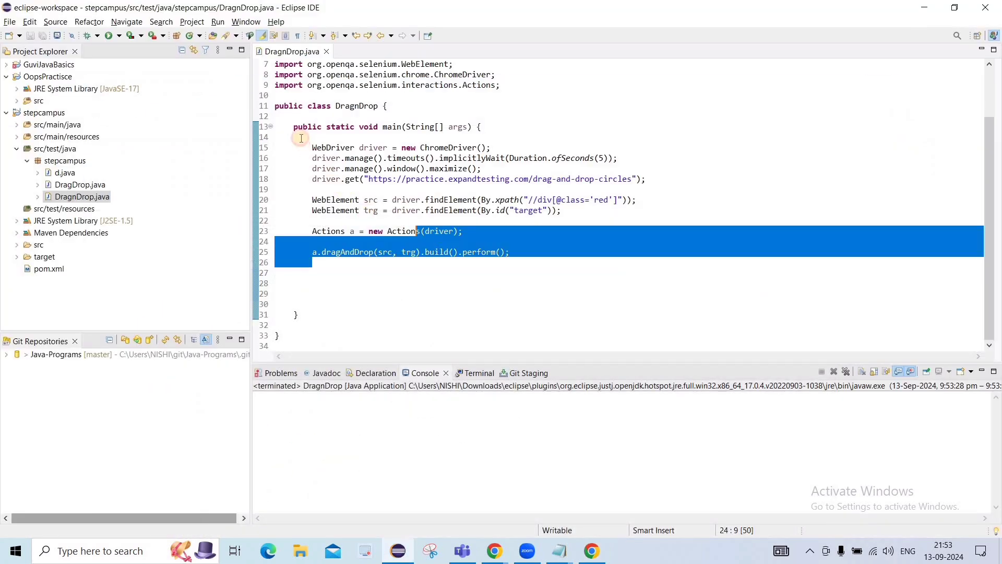